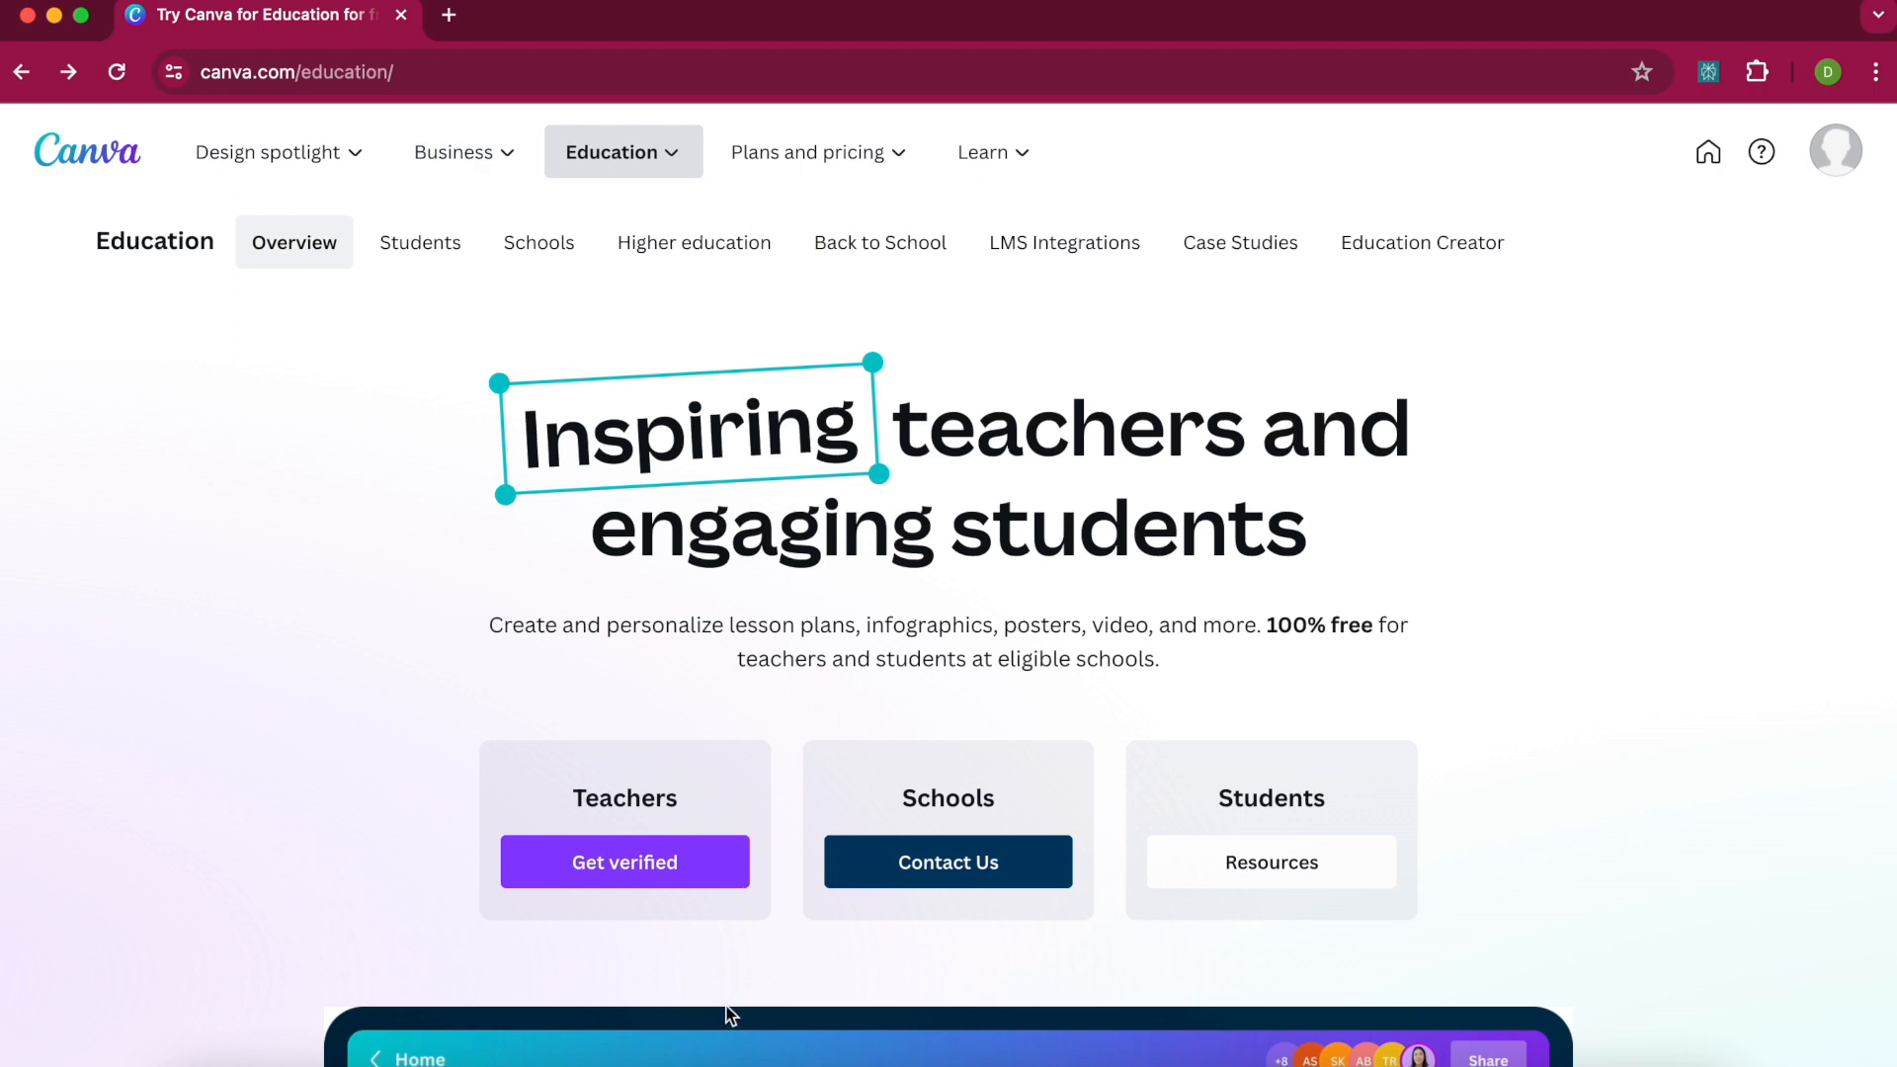
mouse_move(432, 885)
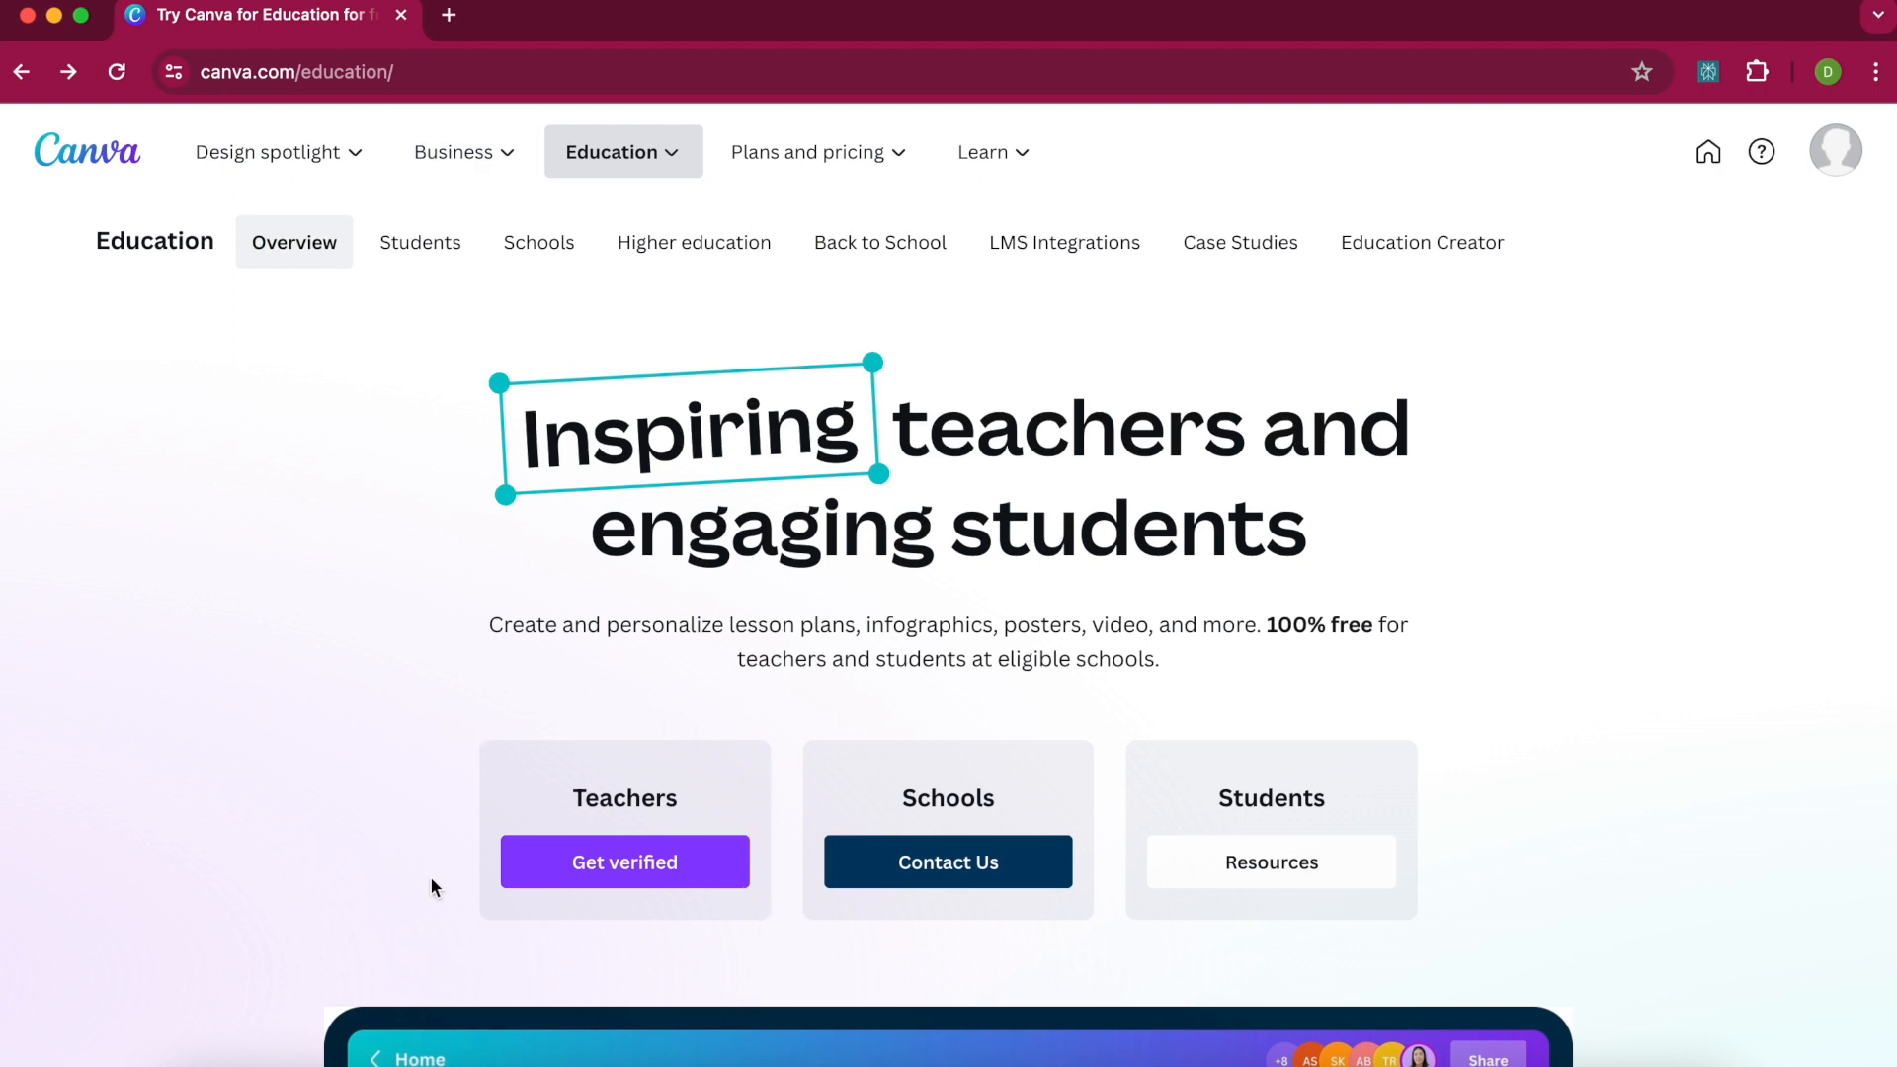
mouse_move(954, 719)
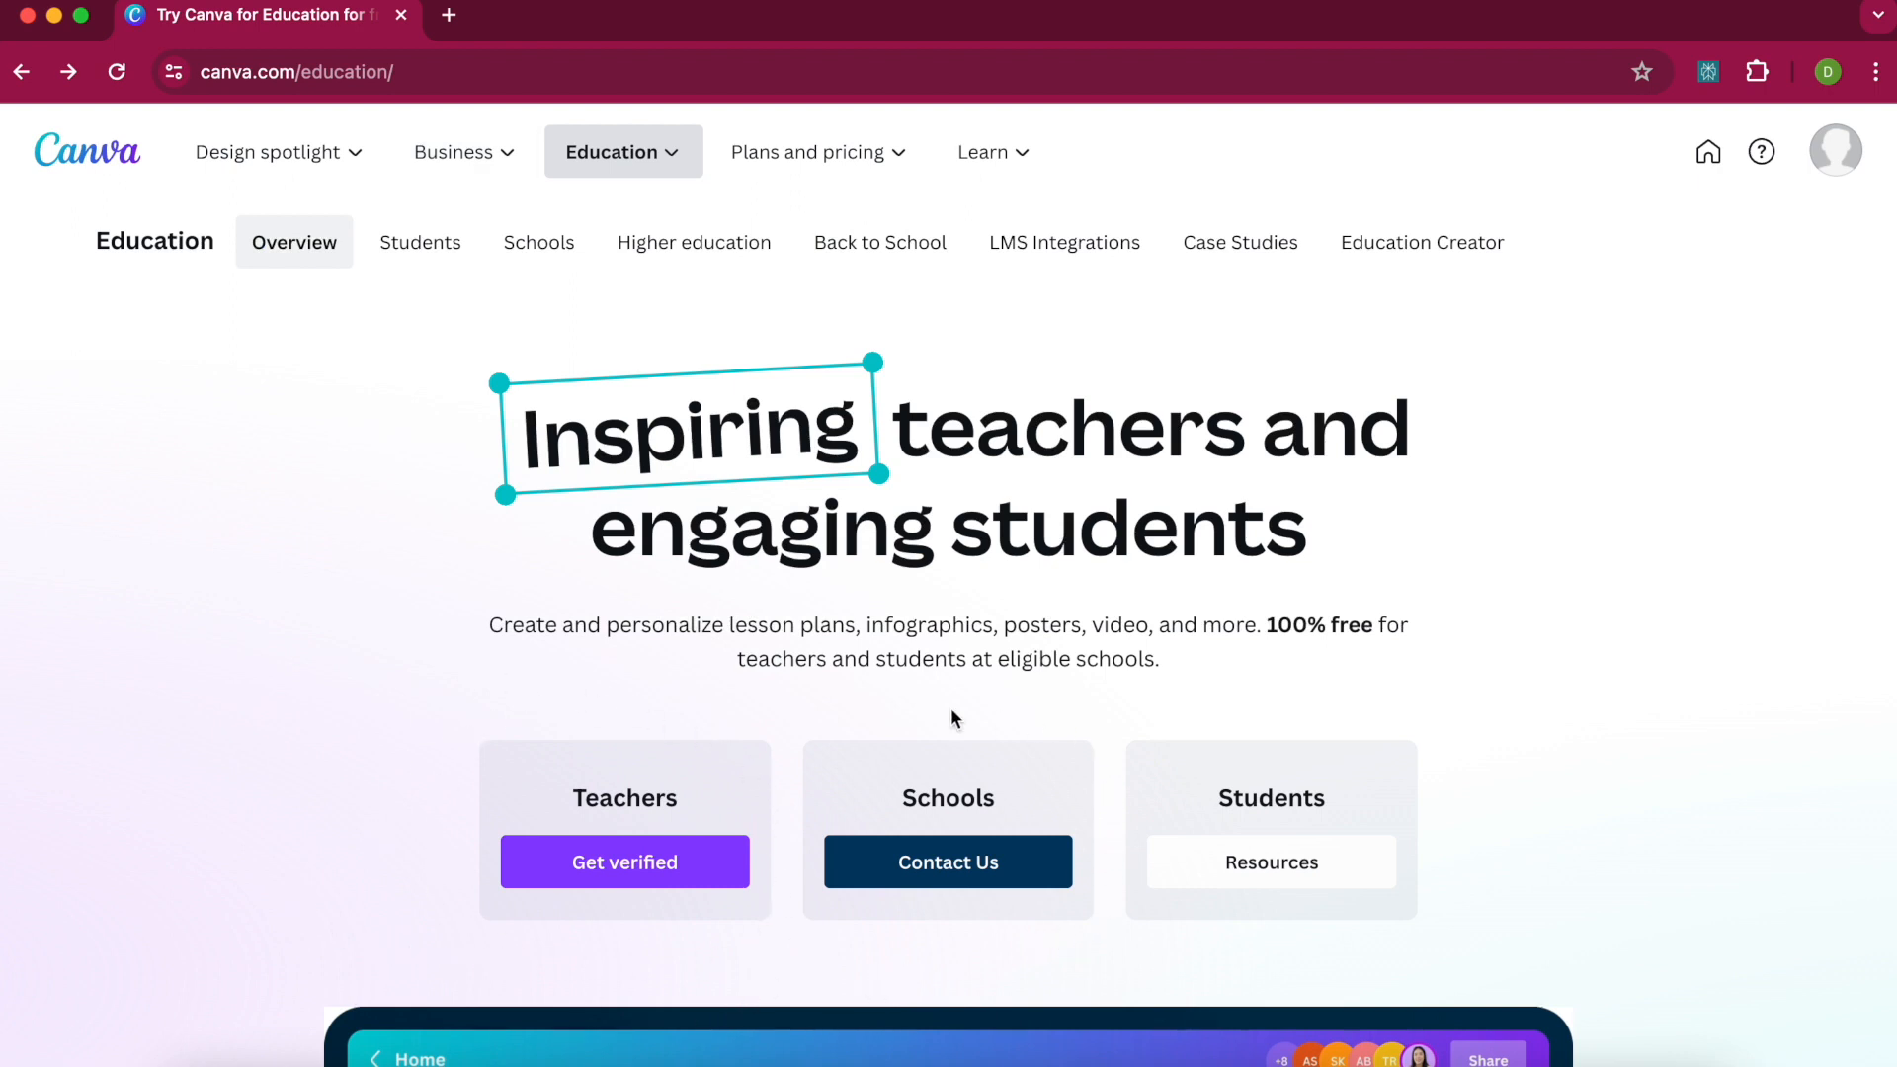
mouse_move(763, 727)
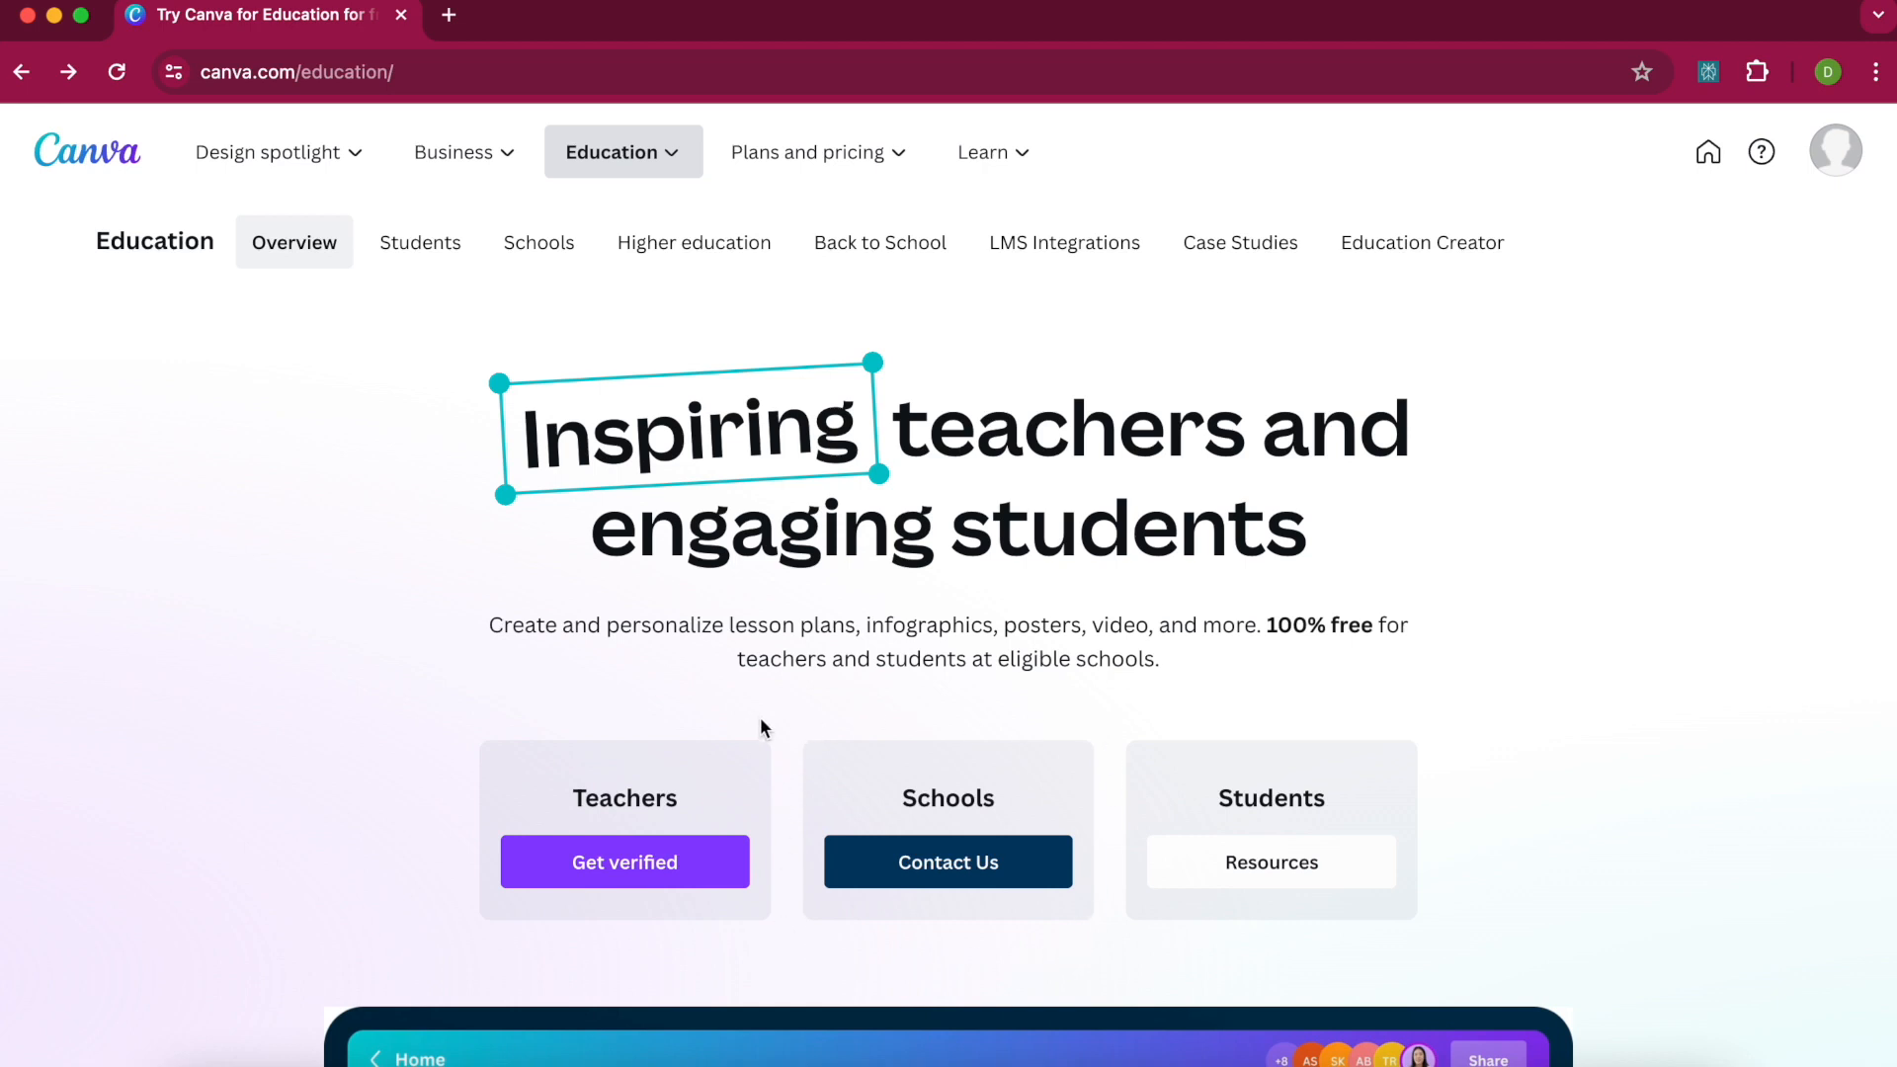
mouse_move(1101, 715)
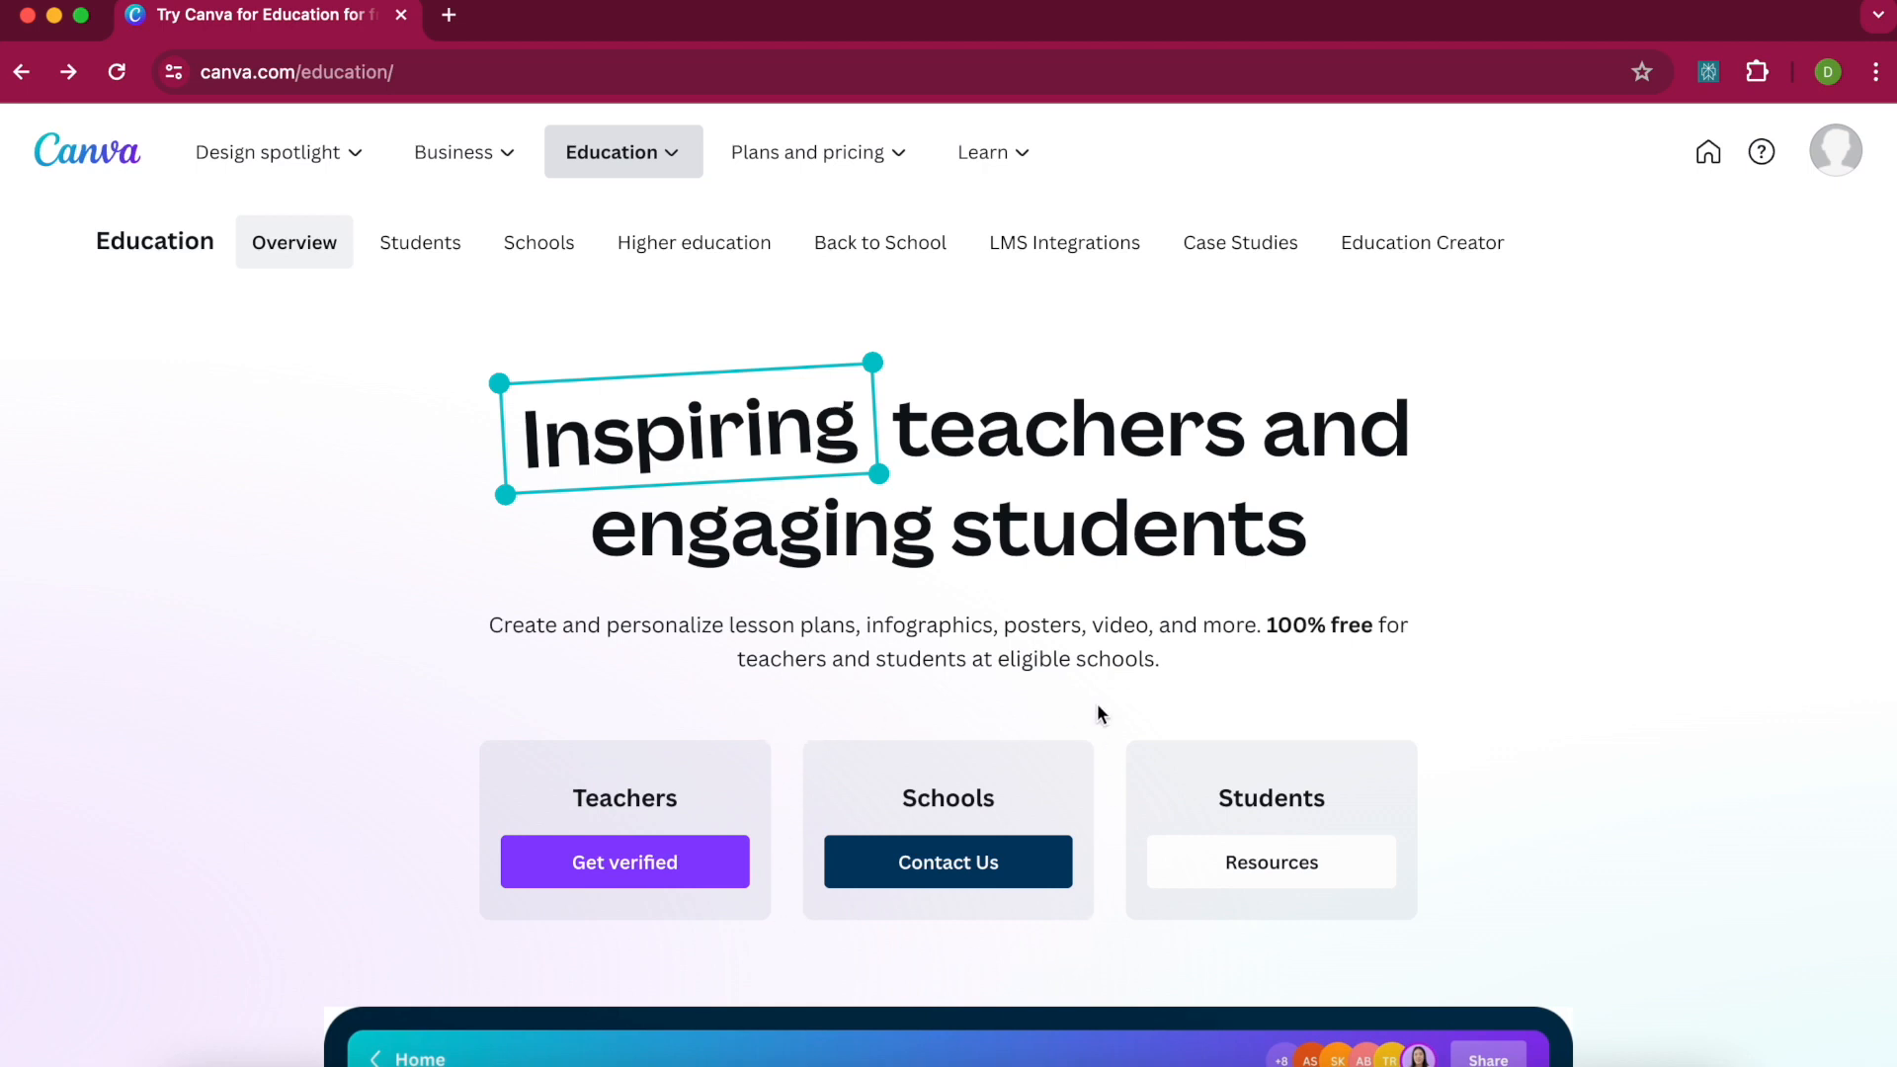
mouse_move(162, 308)
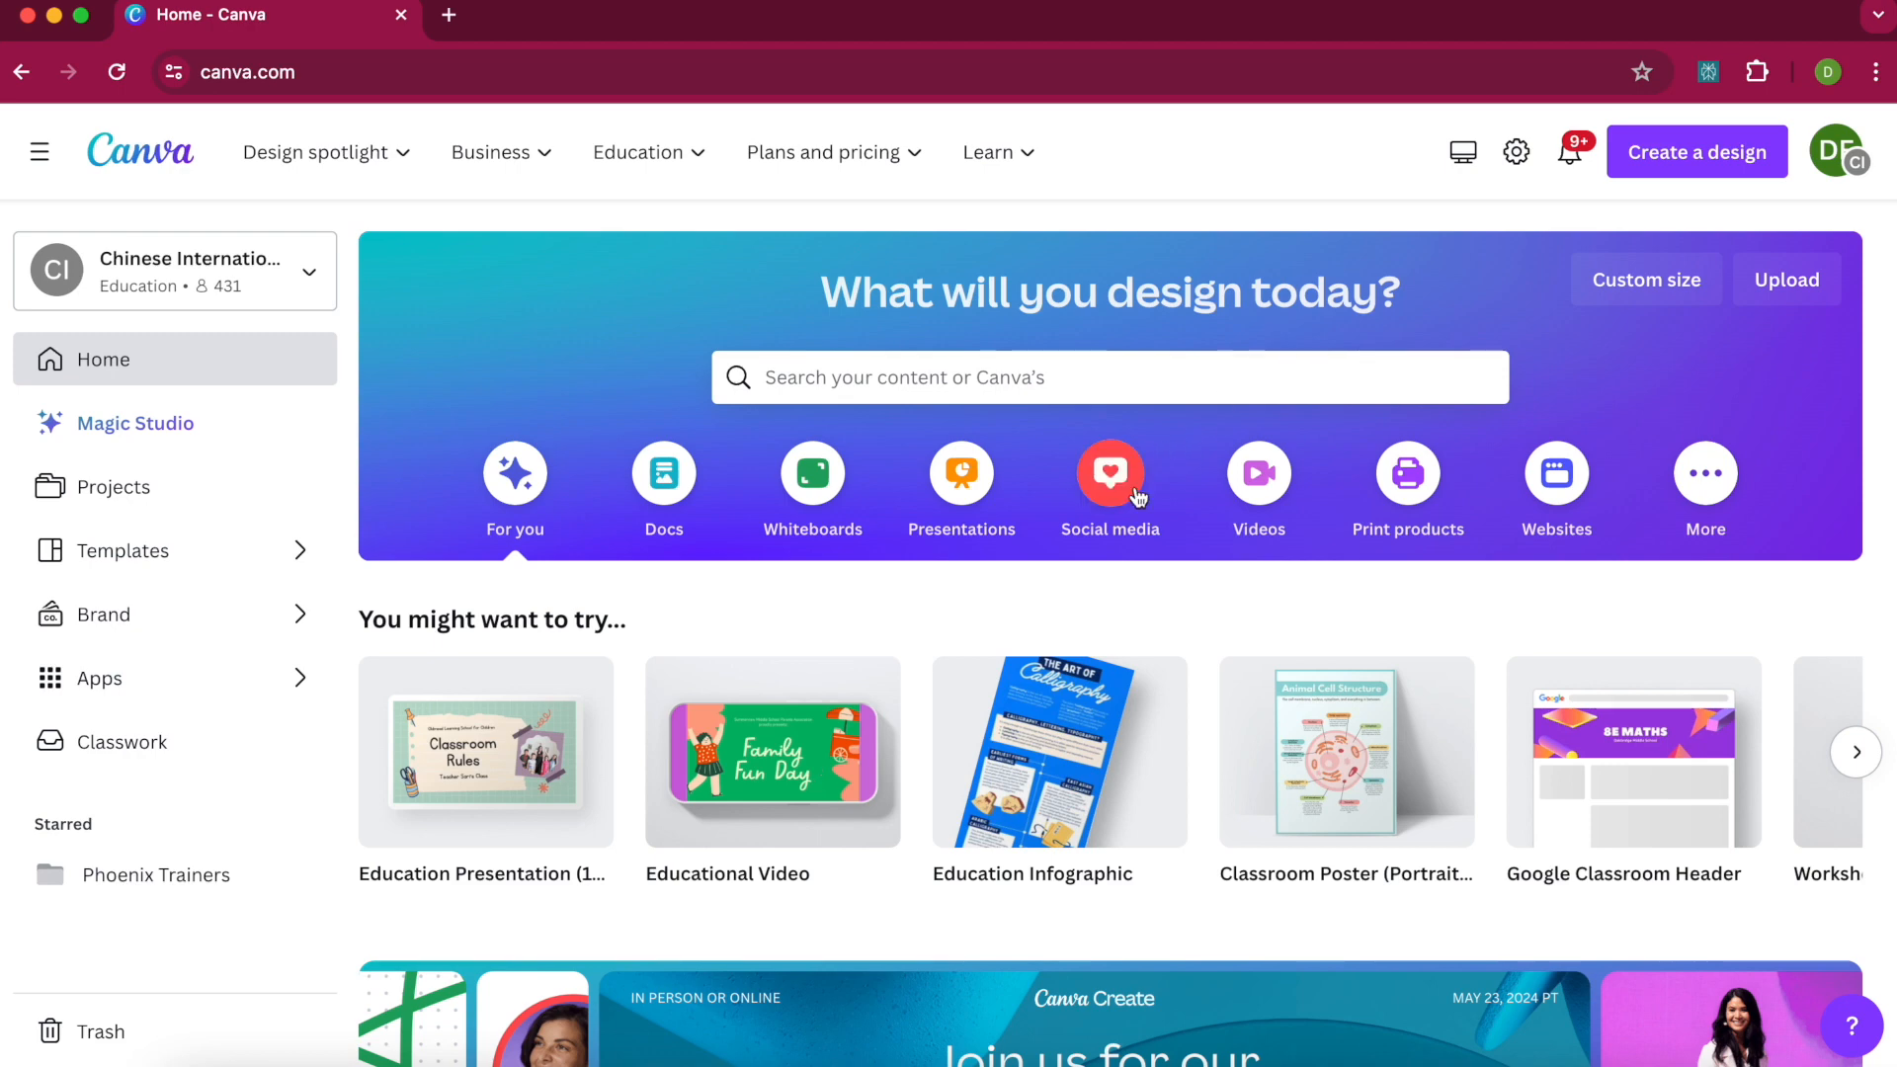
Start a new blank Instagram Post design from the Social media category.
left_click(1111, 474)
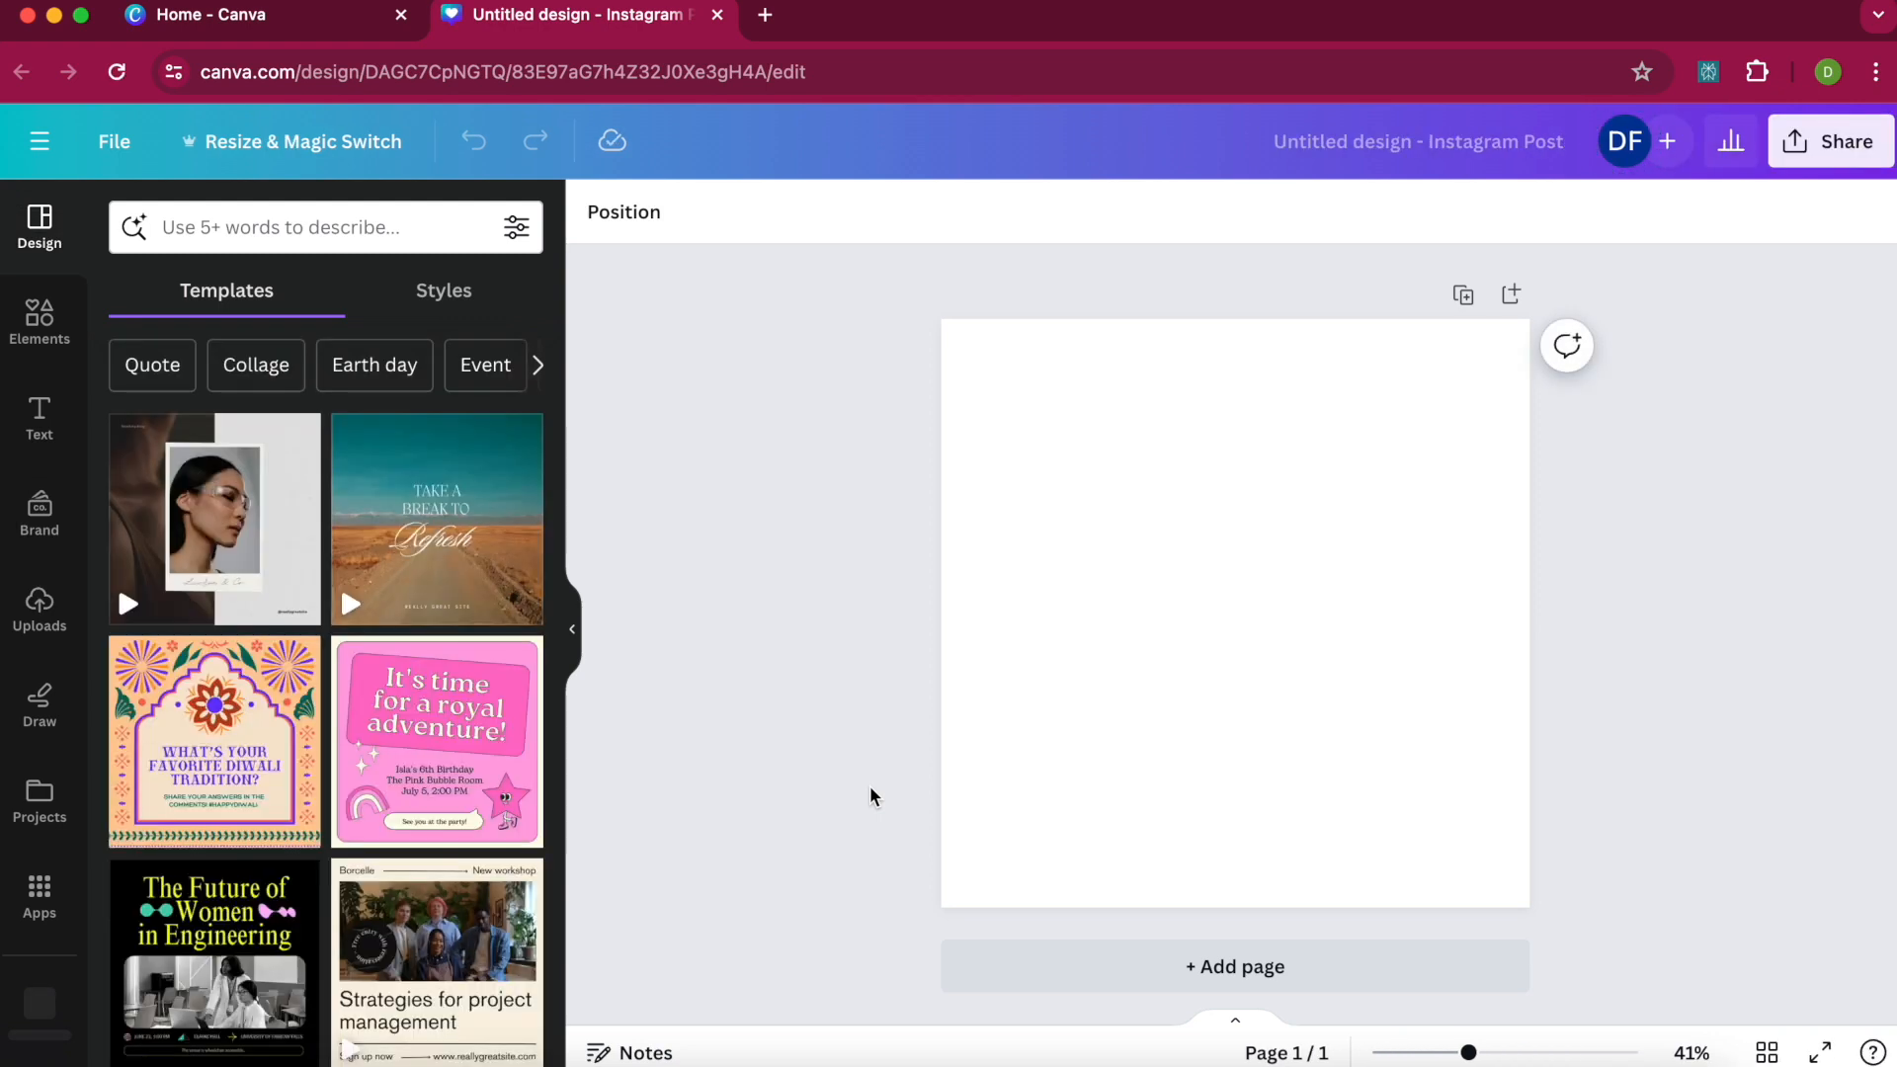
mouse_move(1509, 294)
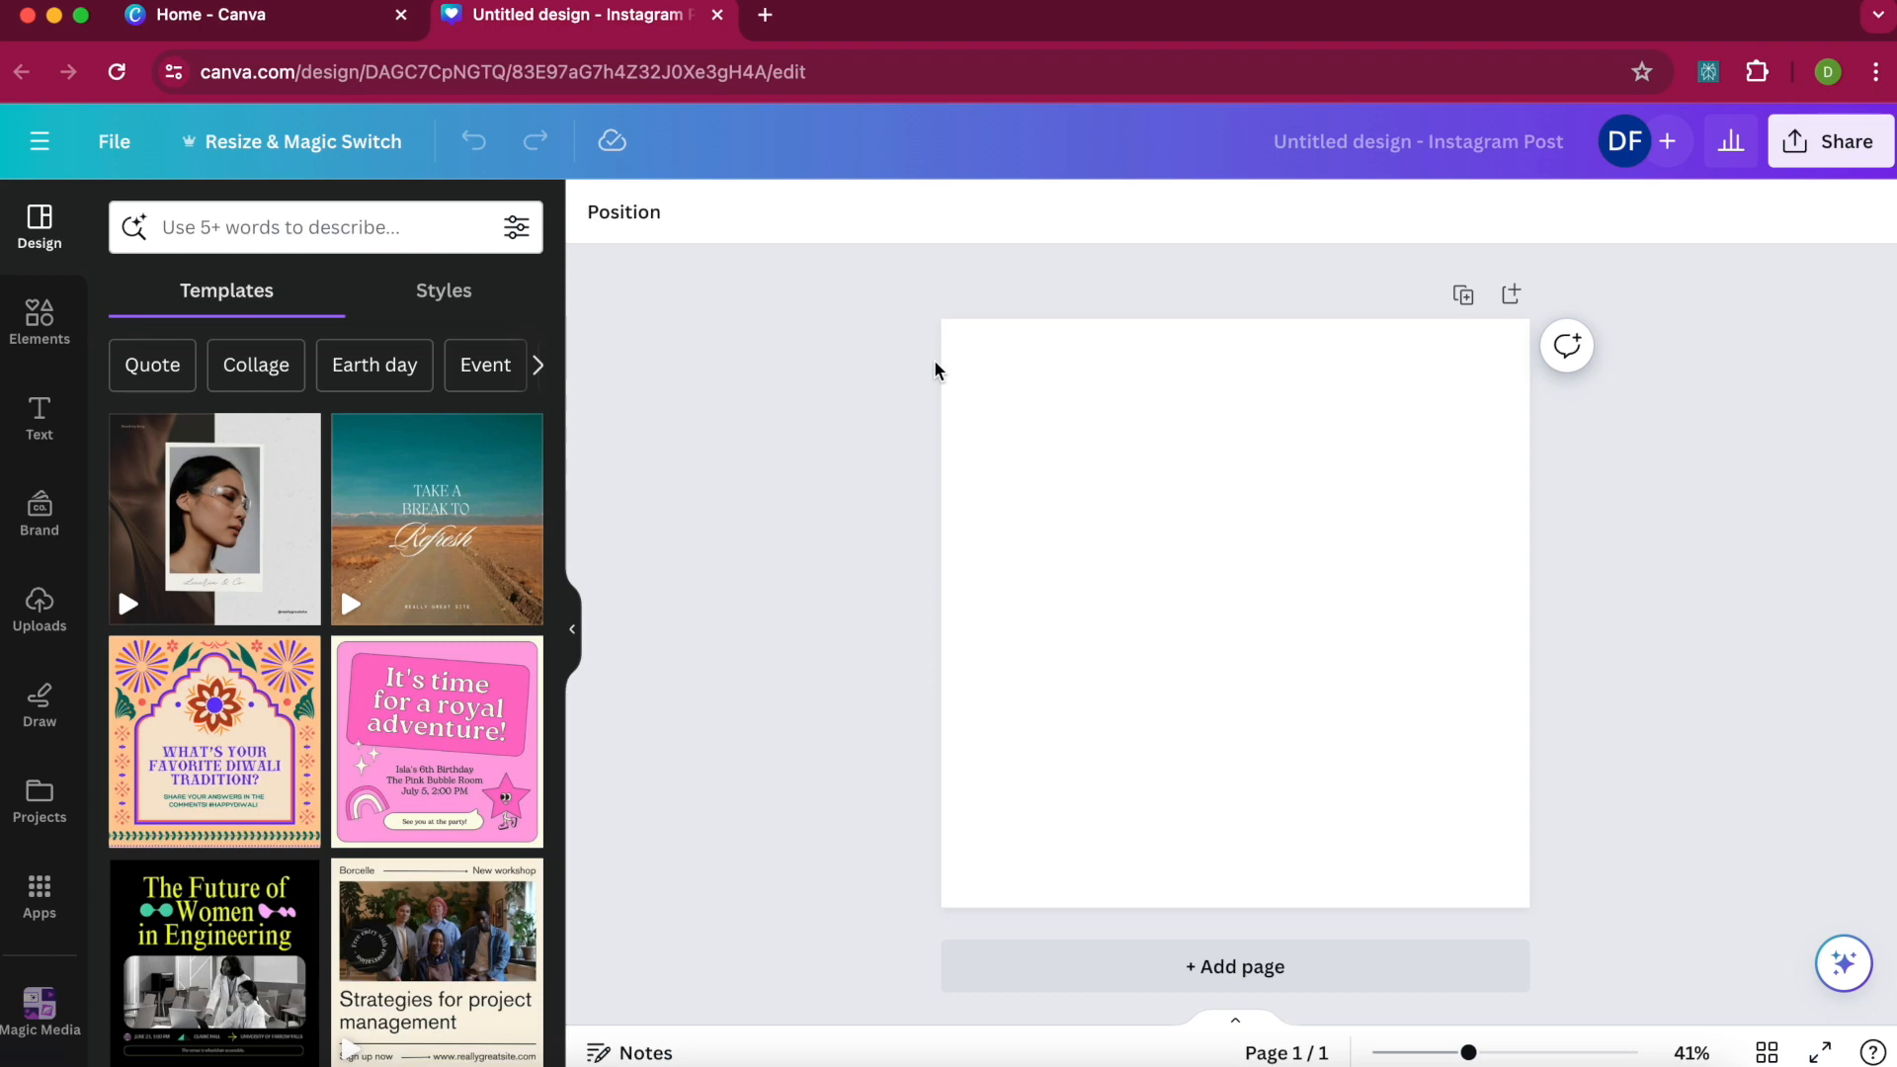
Show the Elements library and reach the AI image generator section.
left_click(40, 316)
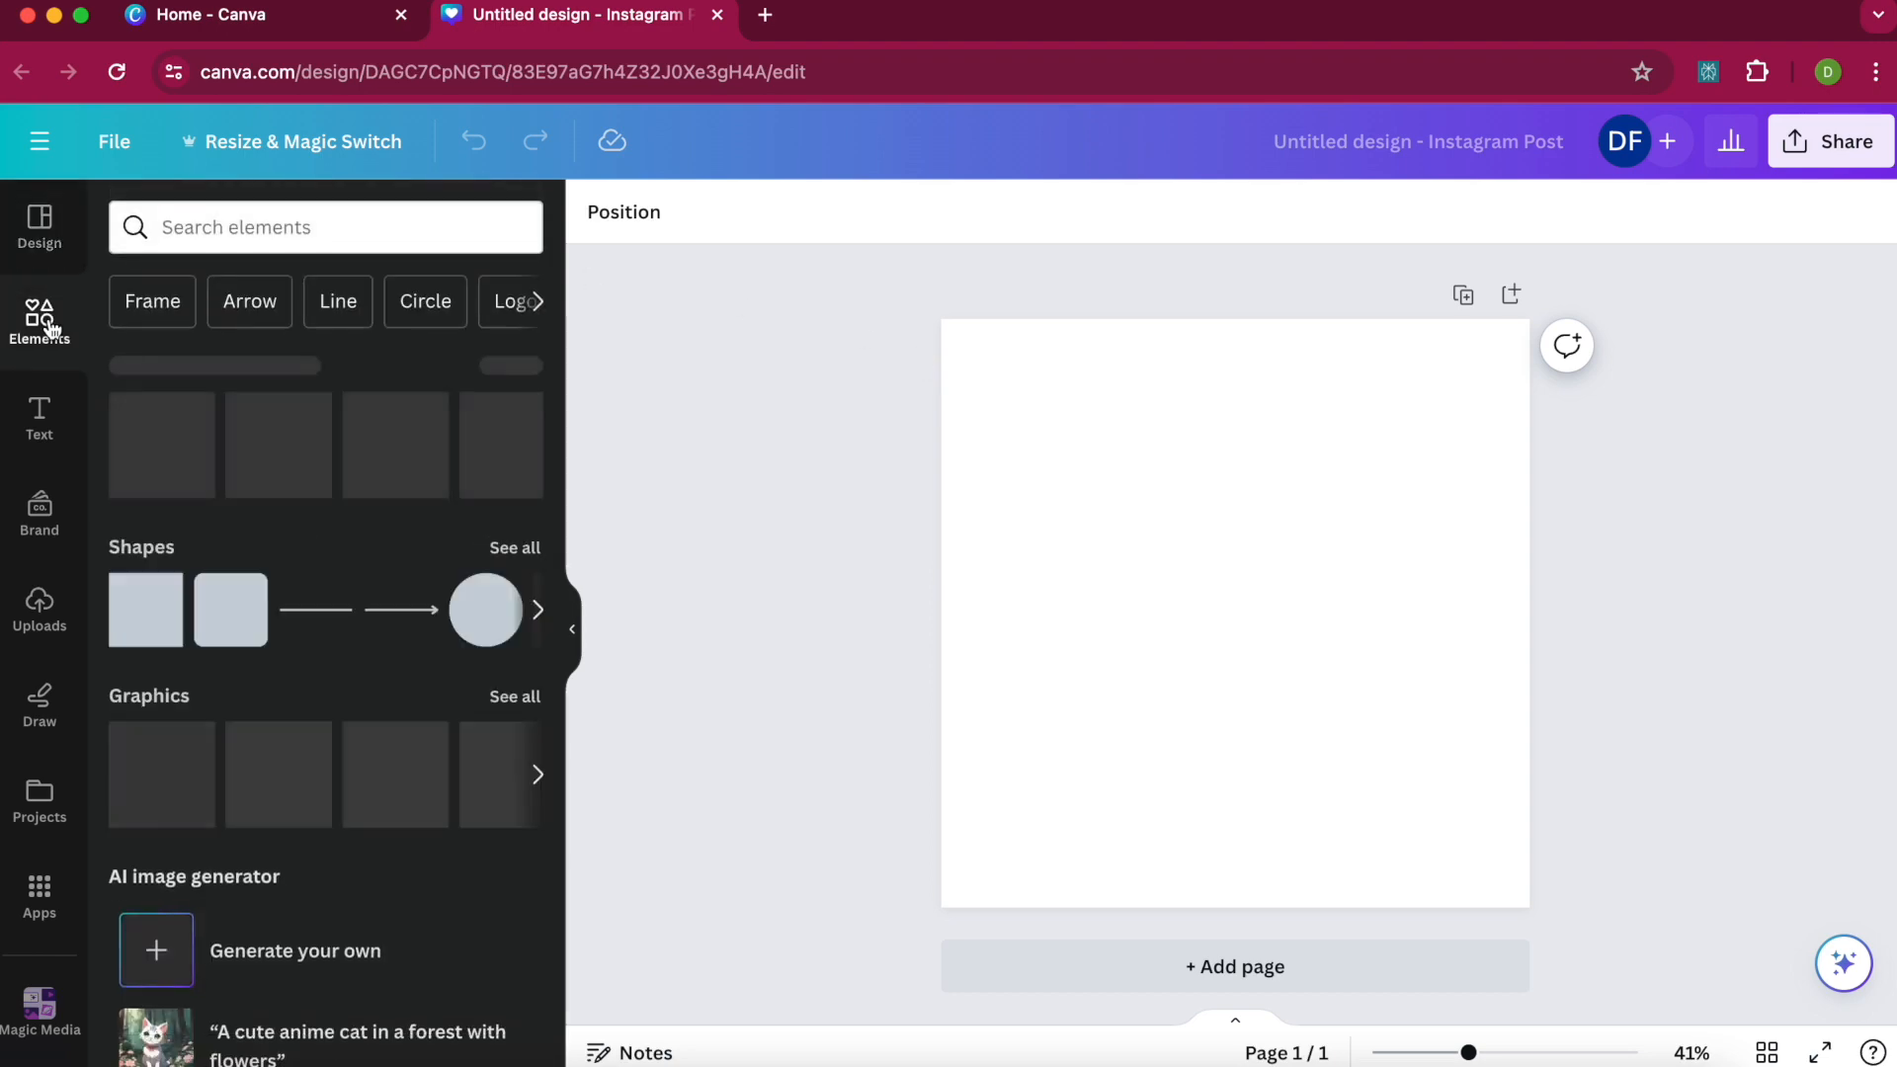
scroll("down", 3)
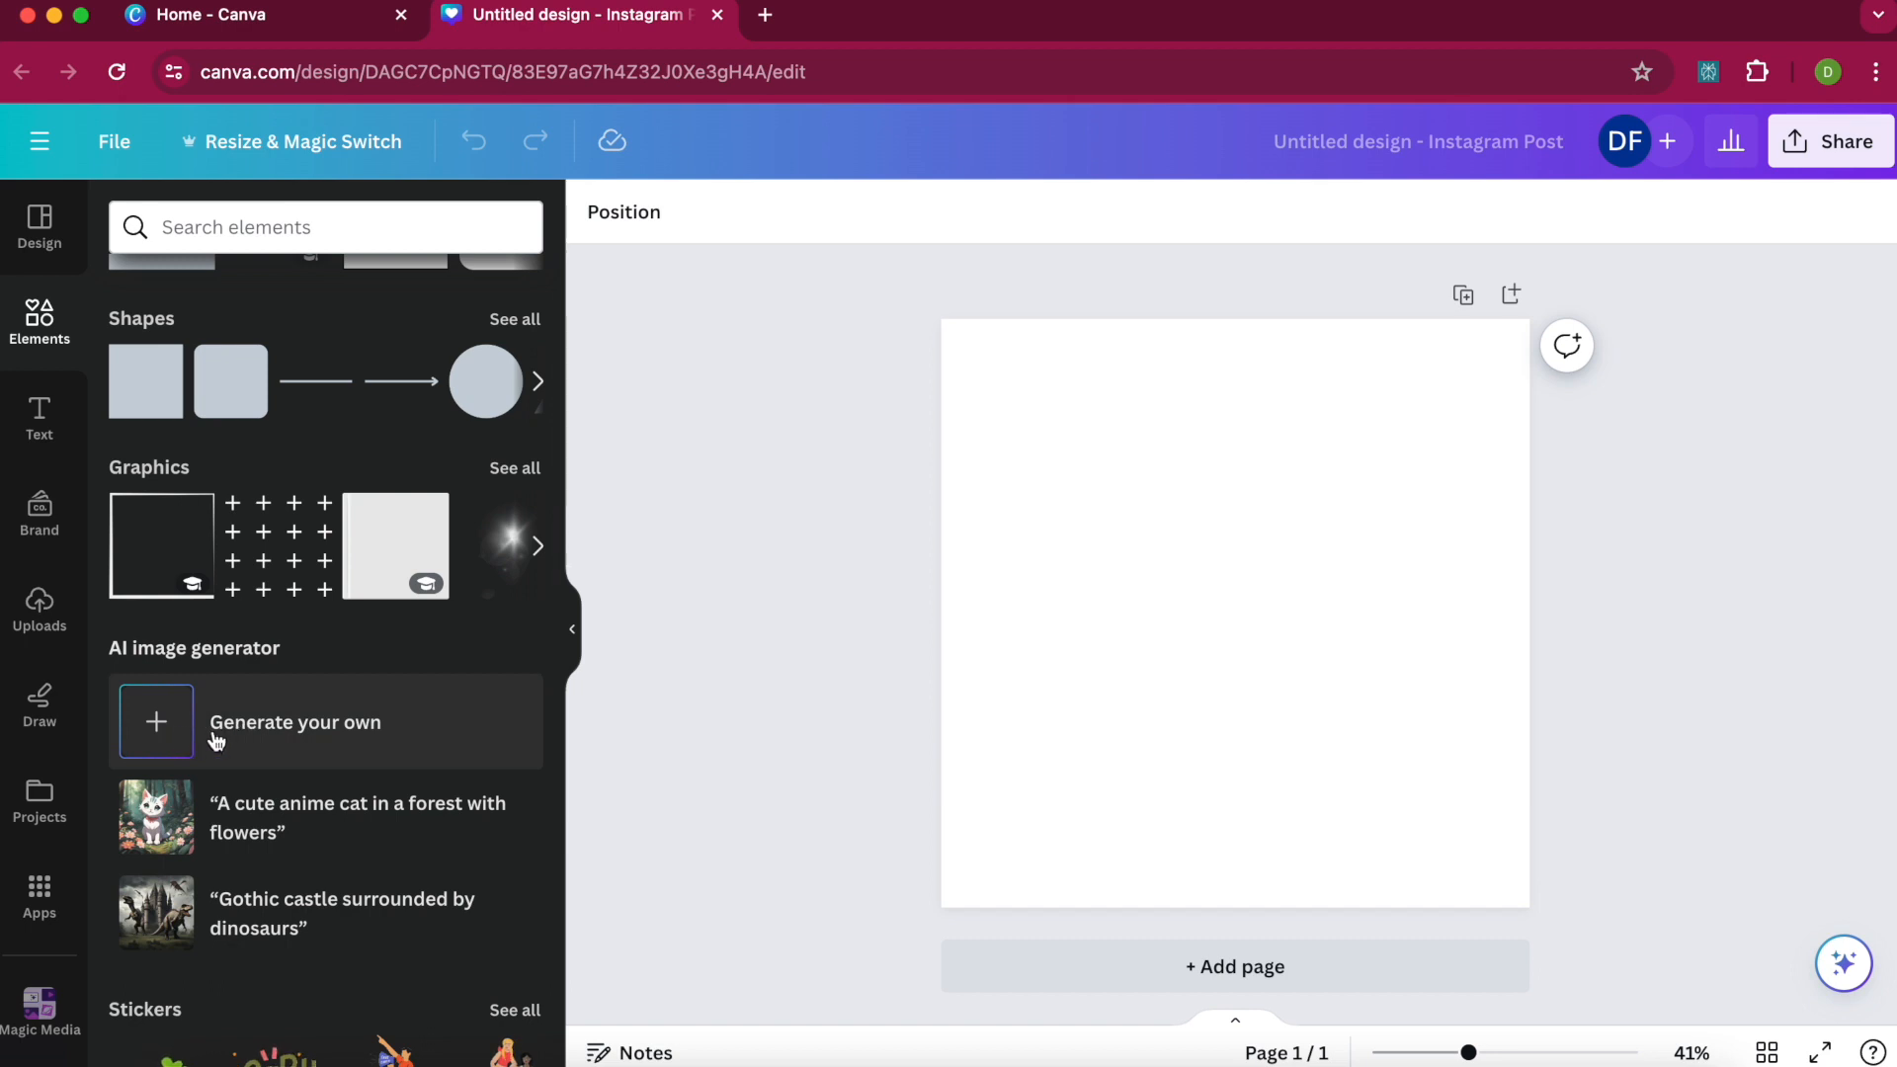
mouse_move(174, 735)
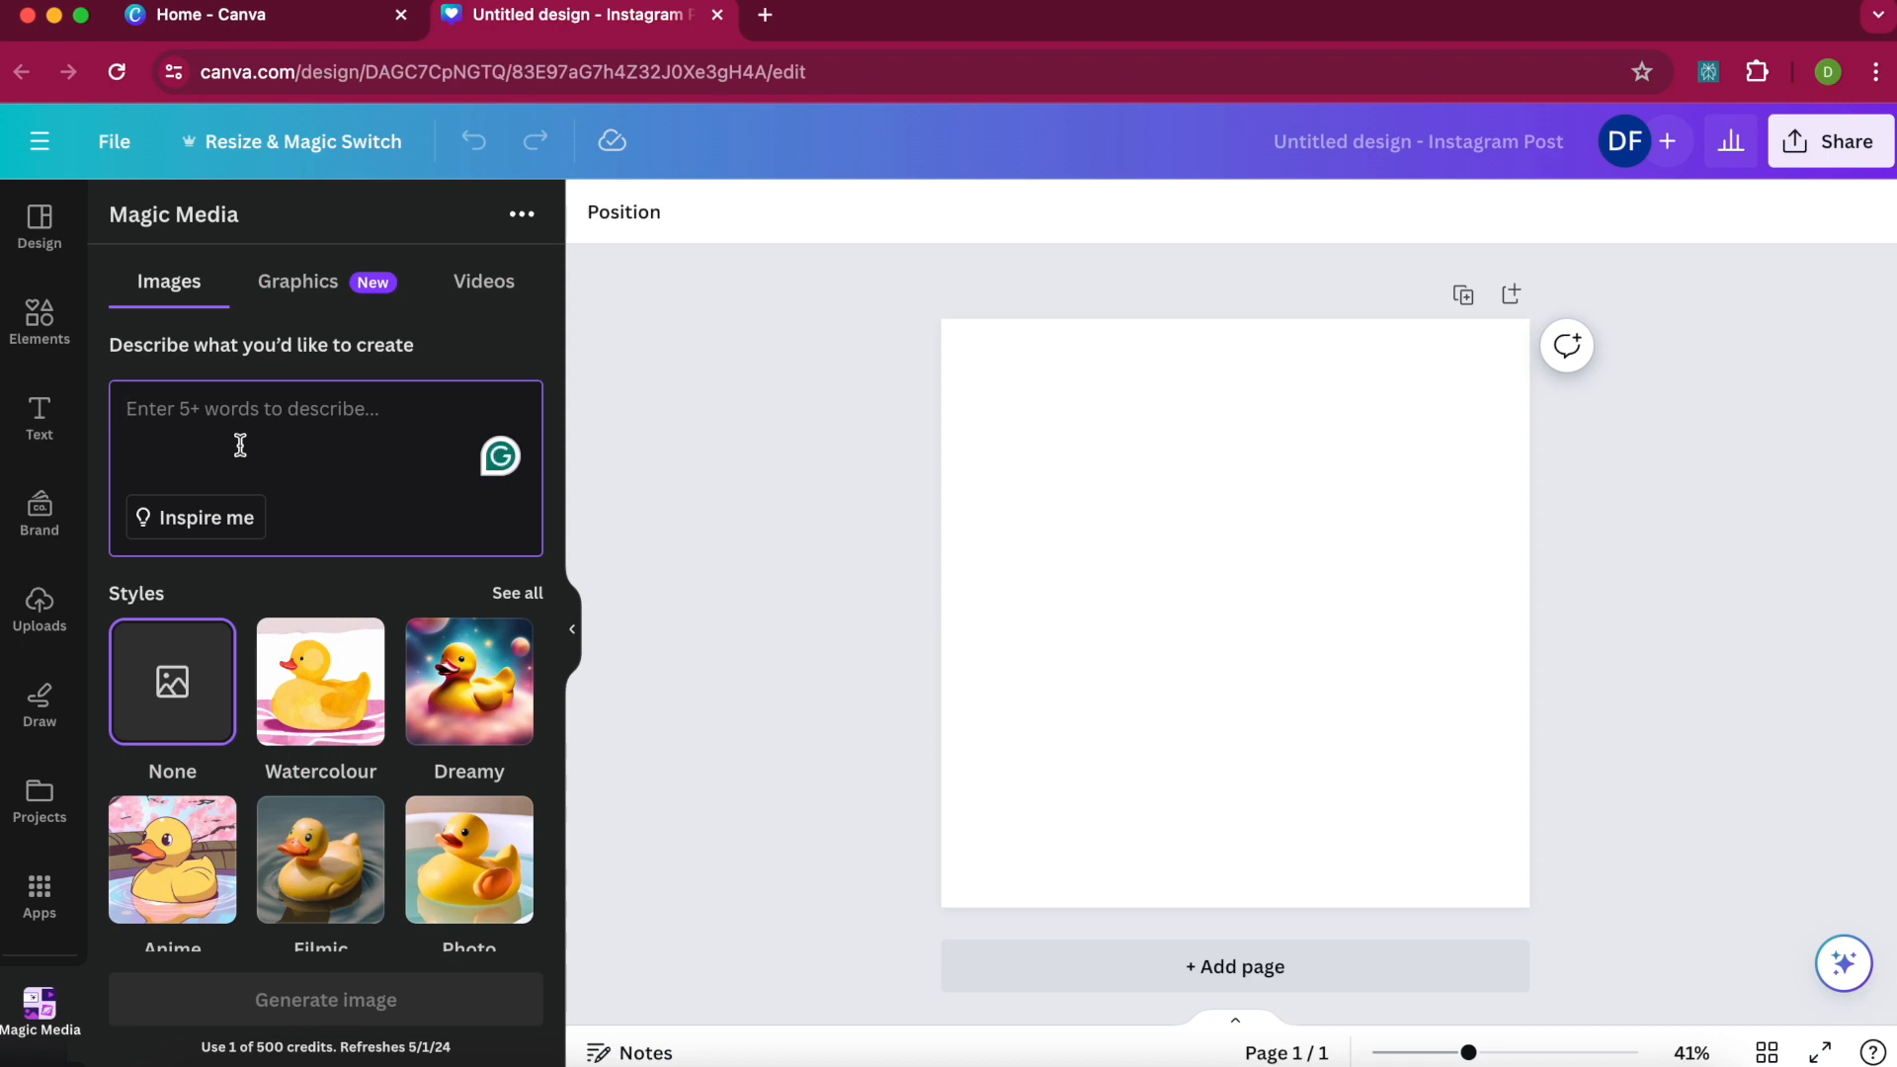
Describe a half frog half rabbit animal in Magic Media with Photo style and Square ratio.
type("I want to see a half f")
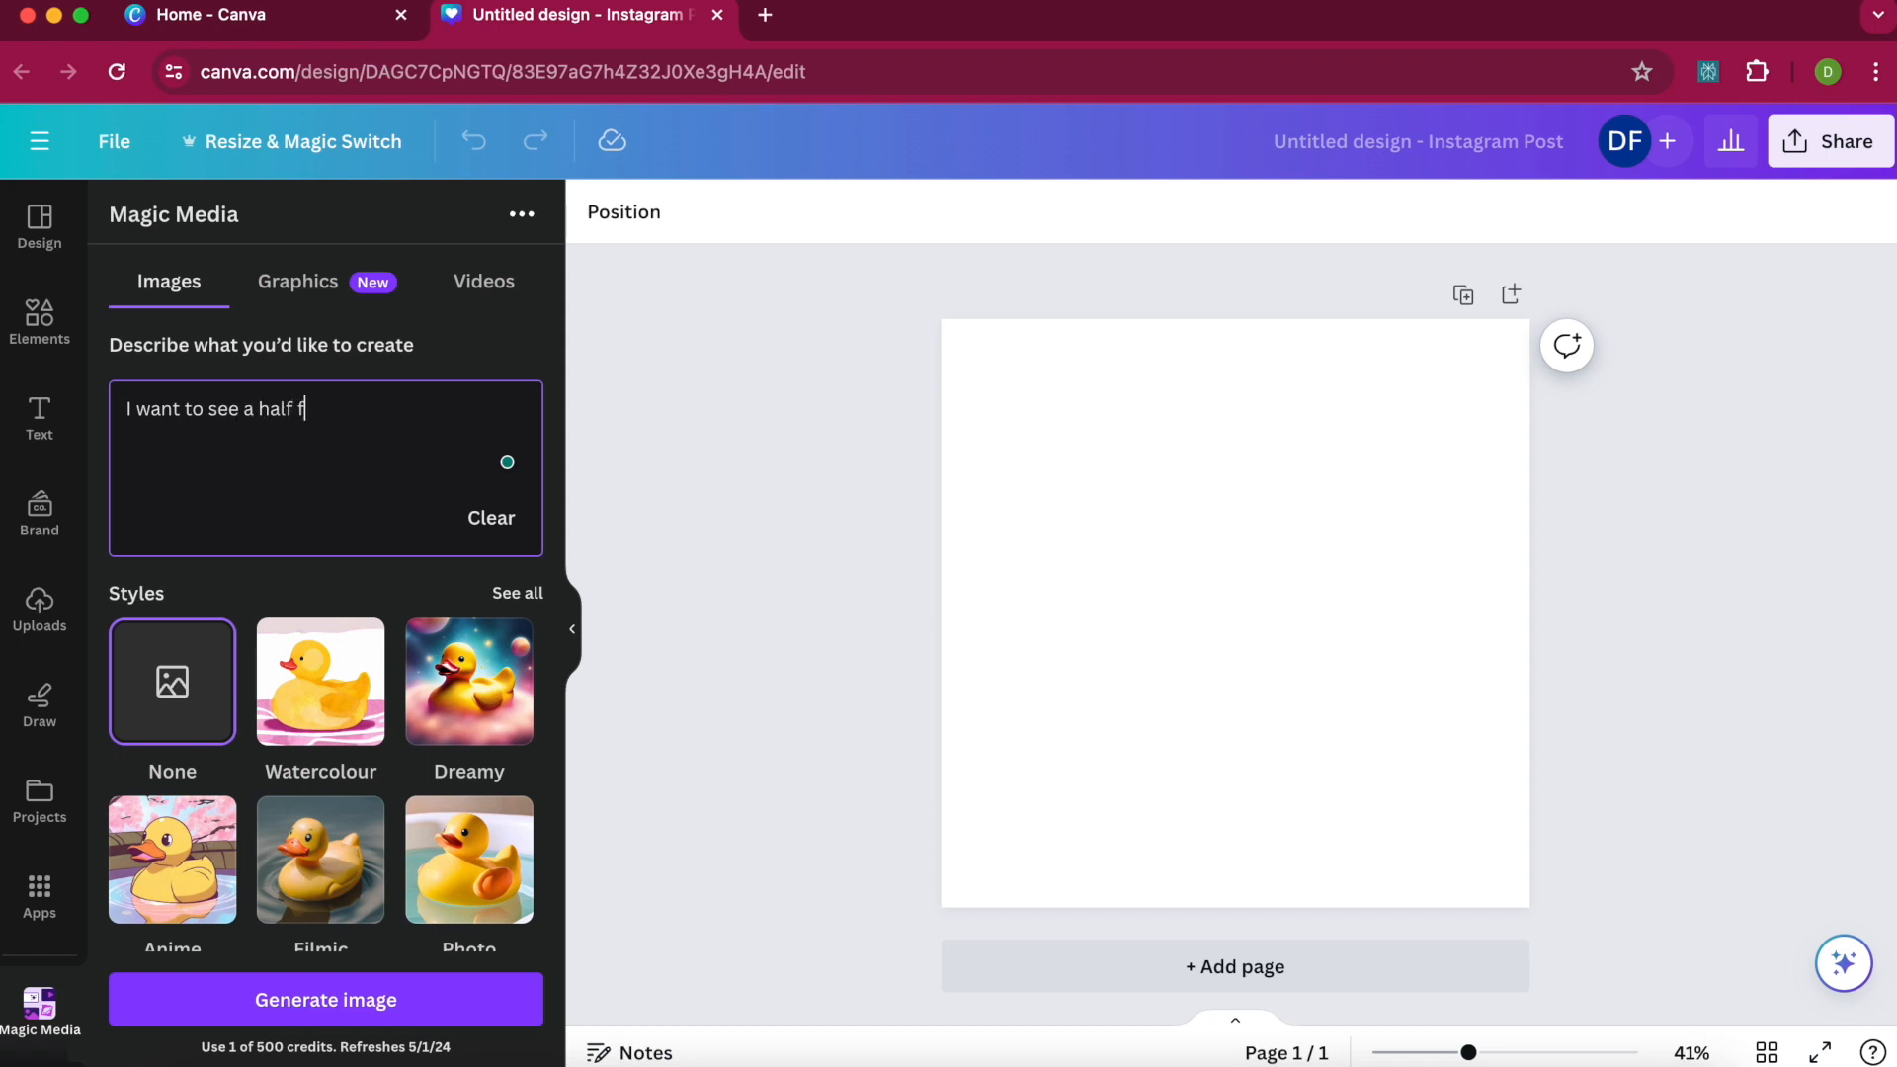
type("rog half r")
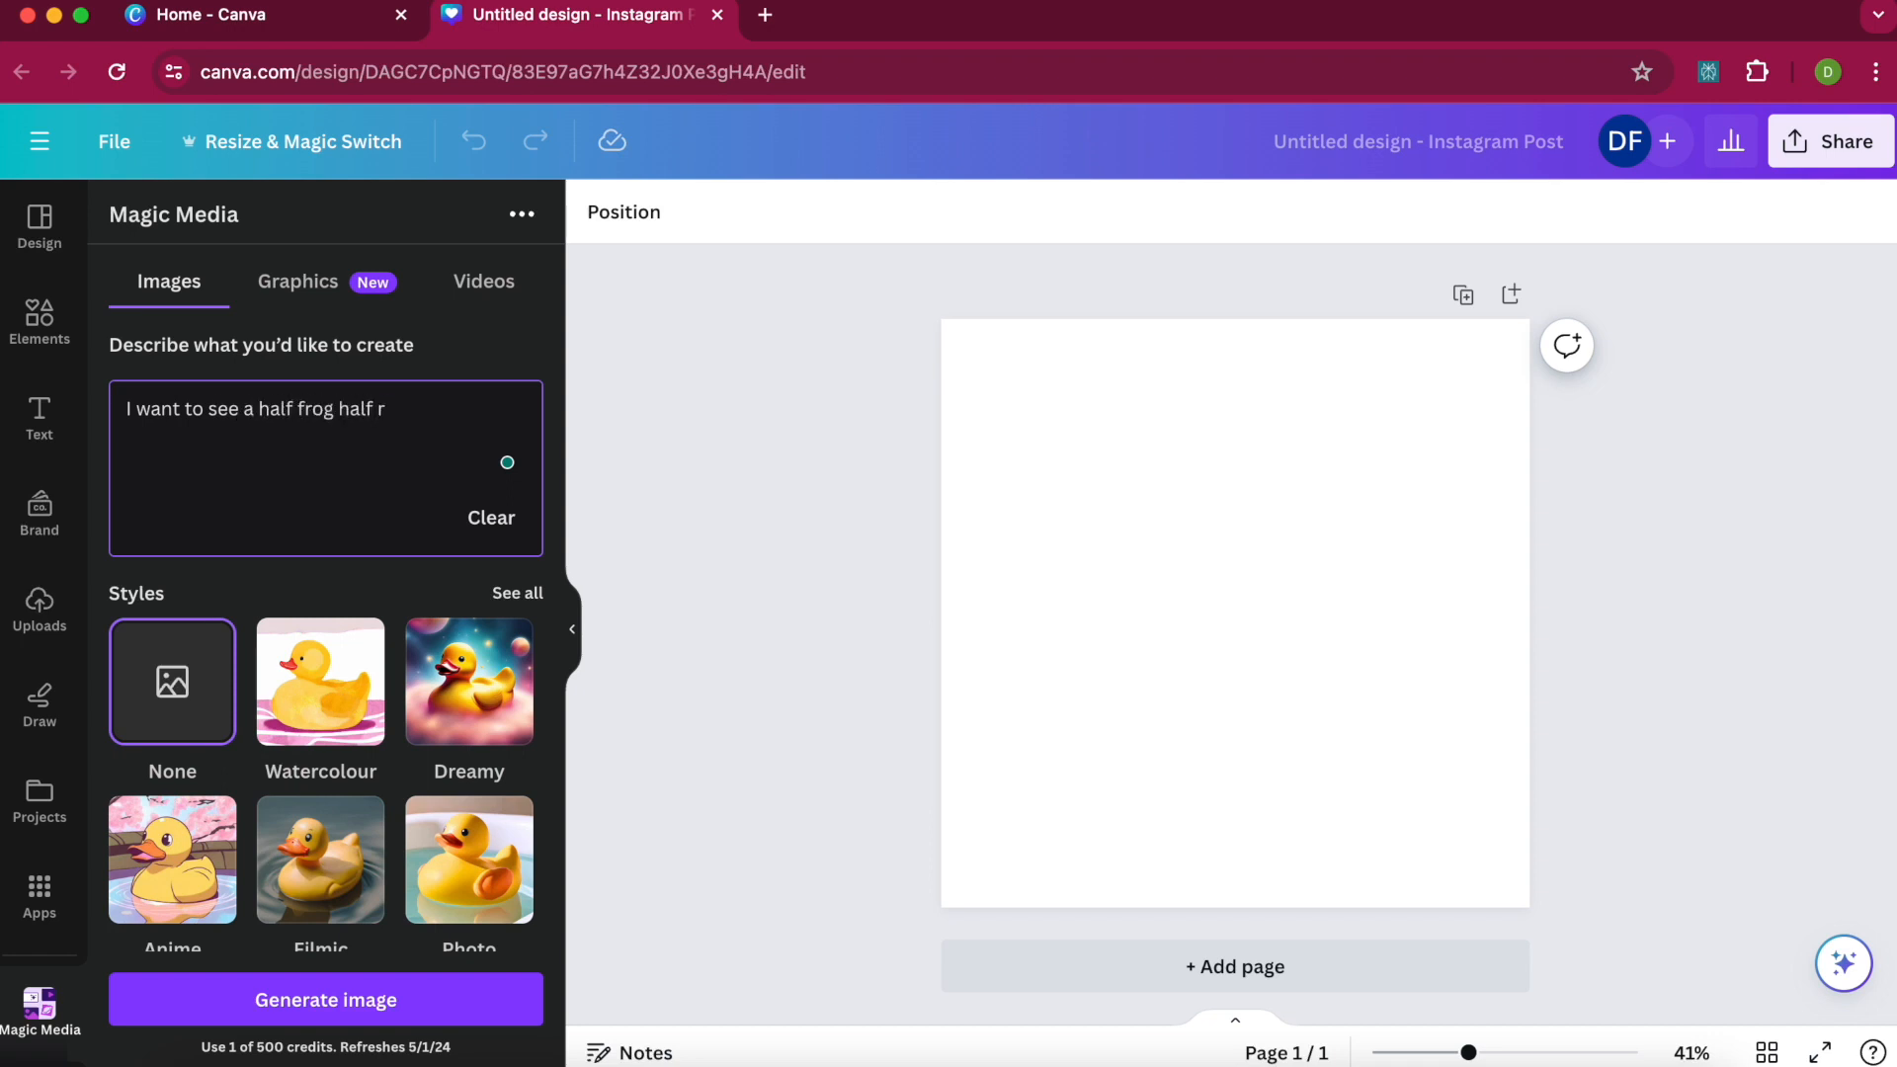
type("abbit animal")
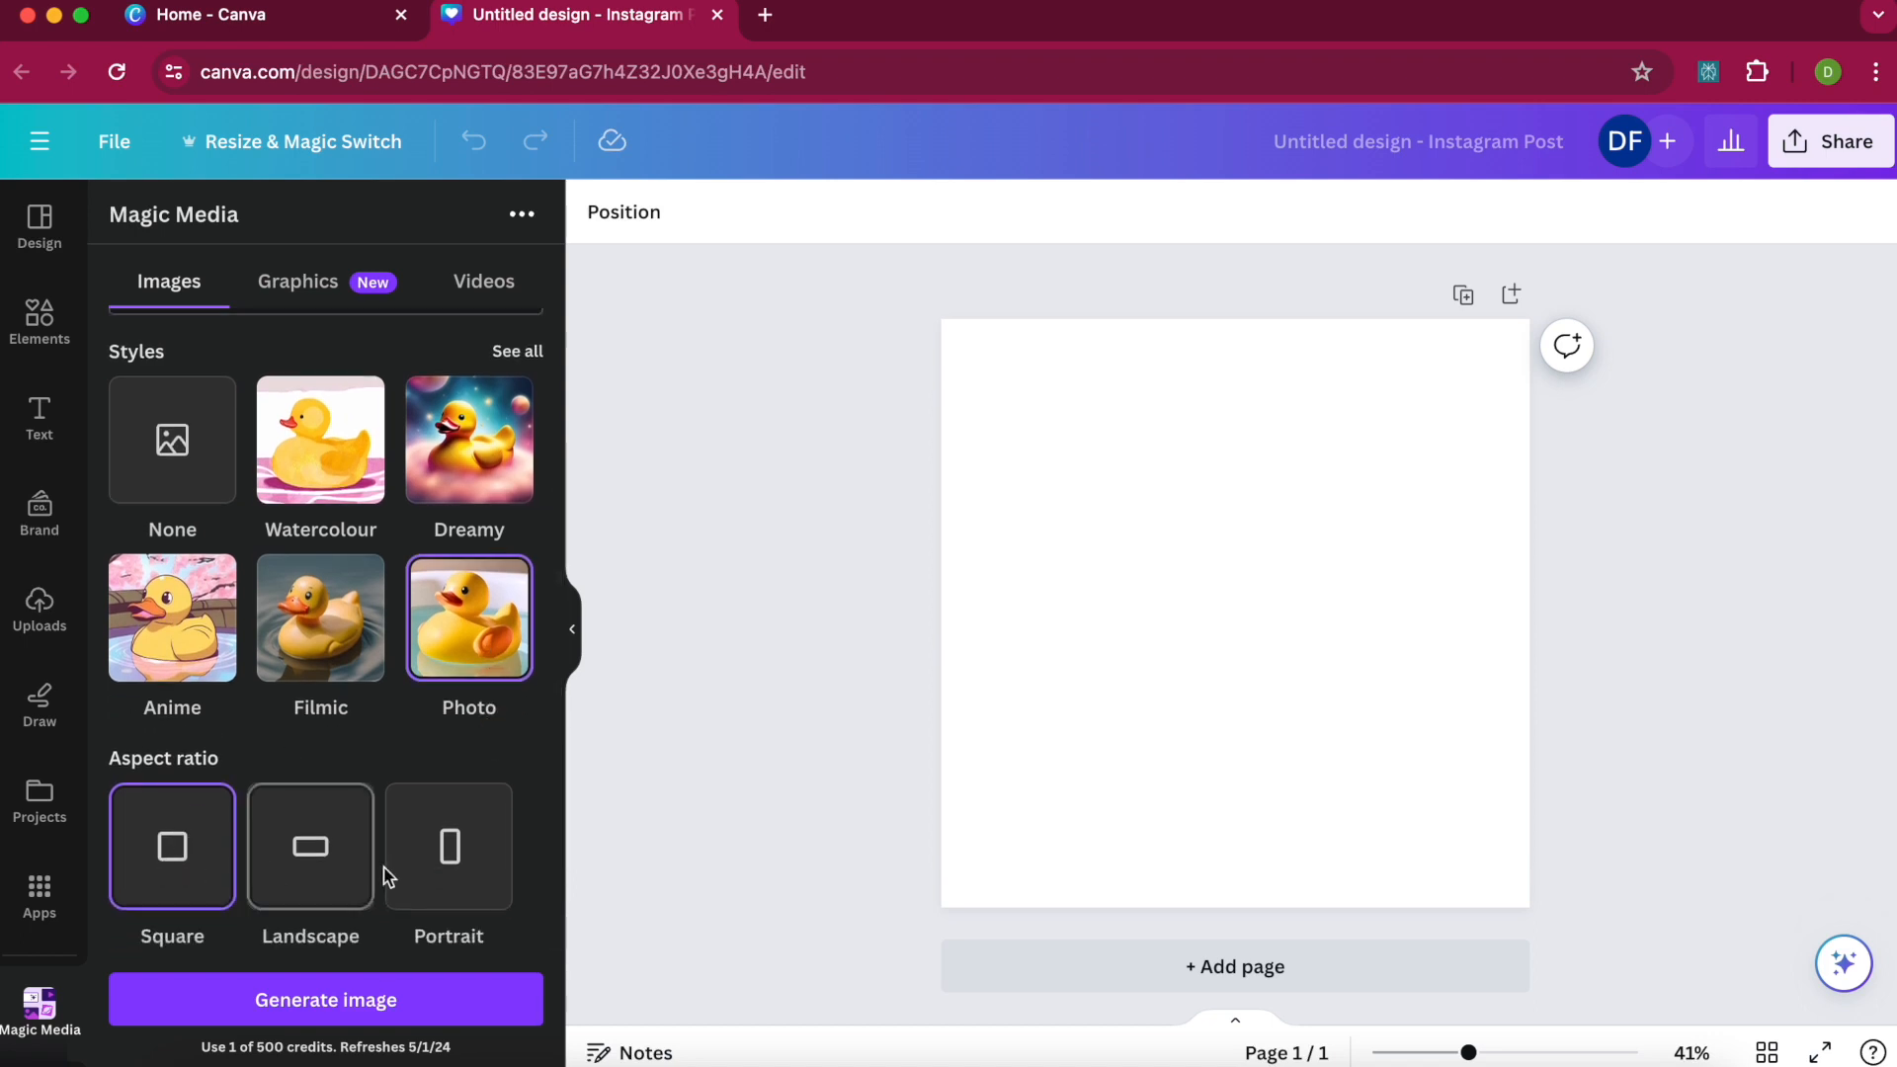
mouse_move(421, 869)
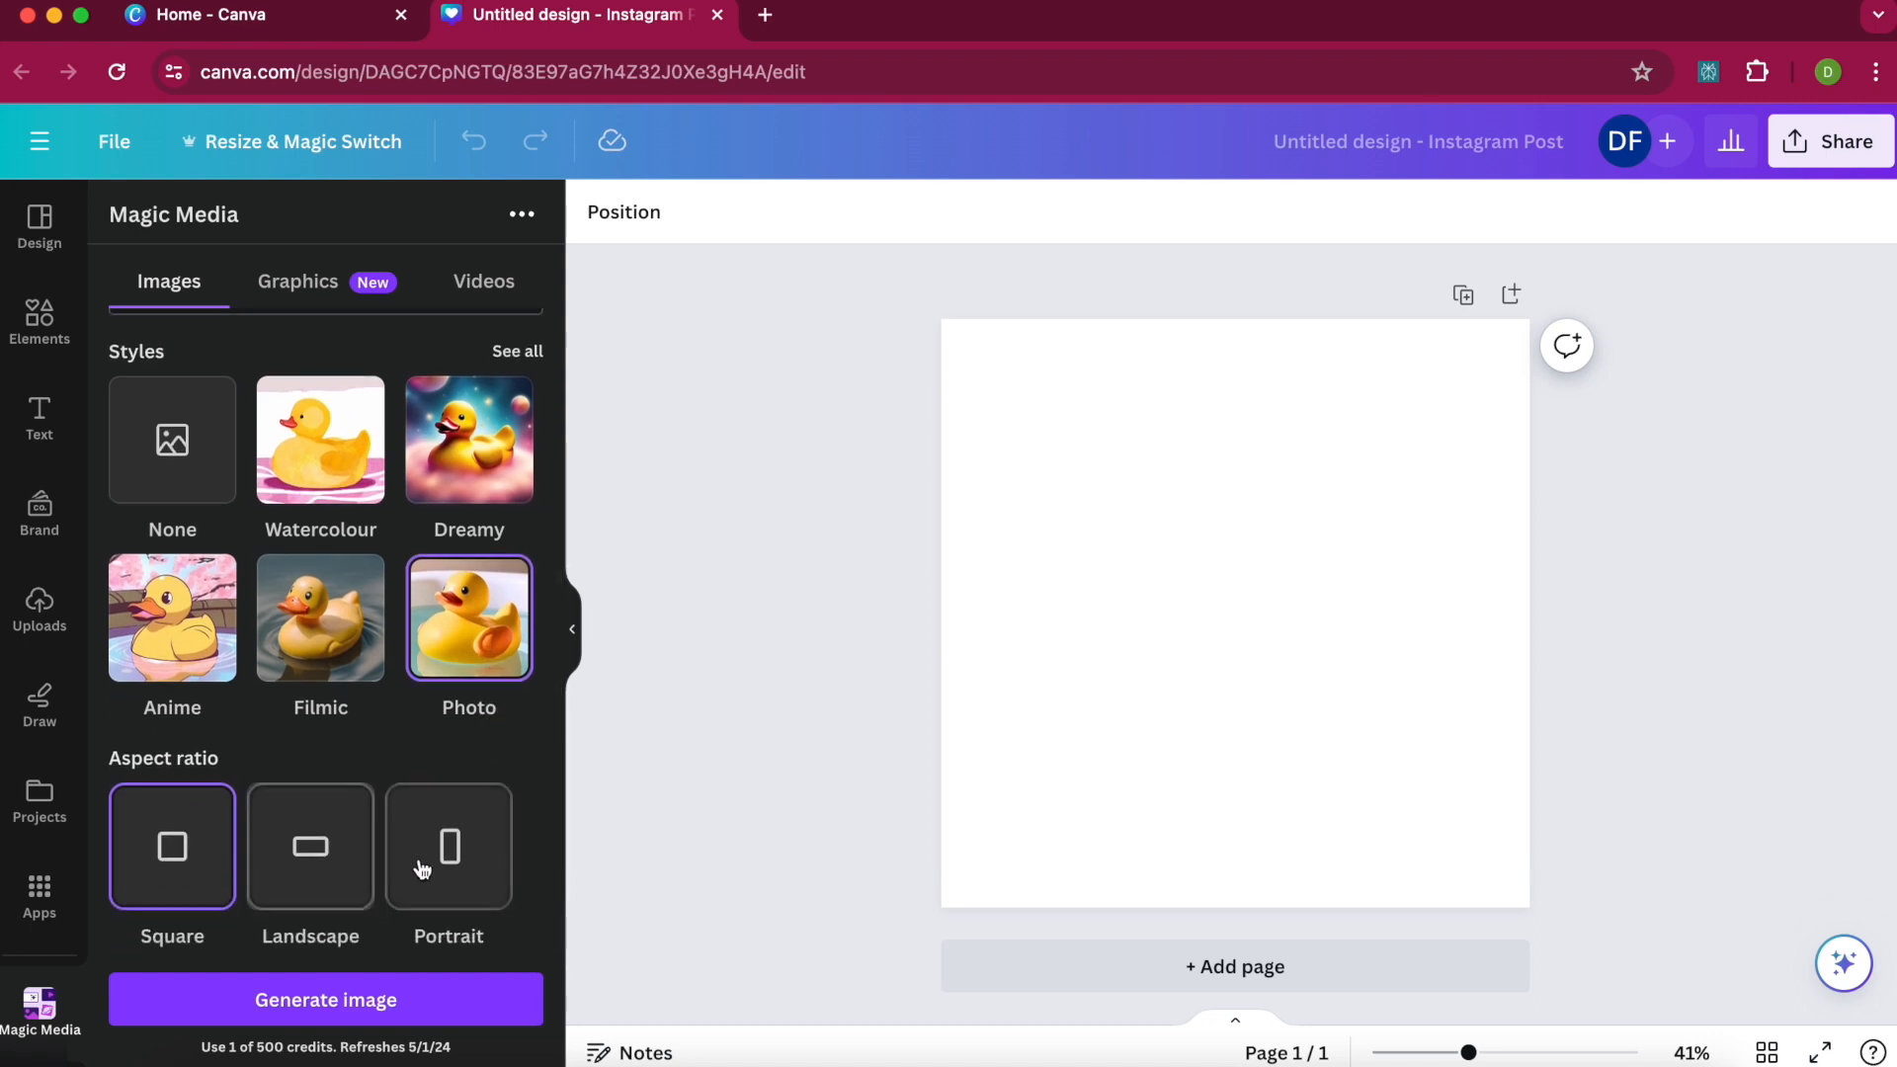
mouse_move(377, 885)
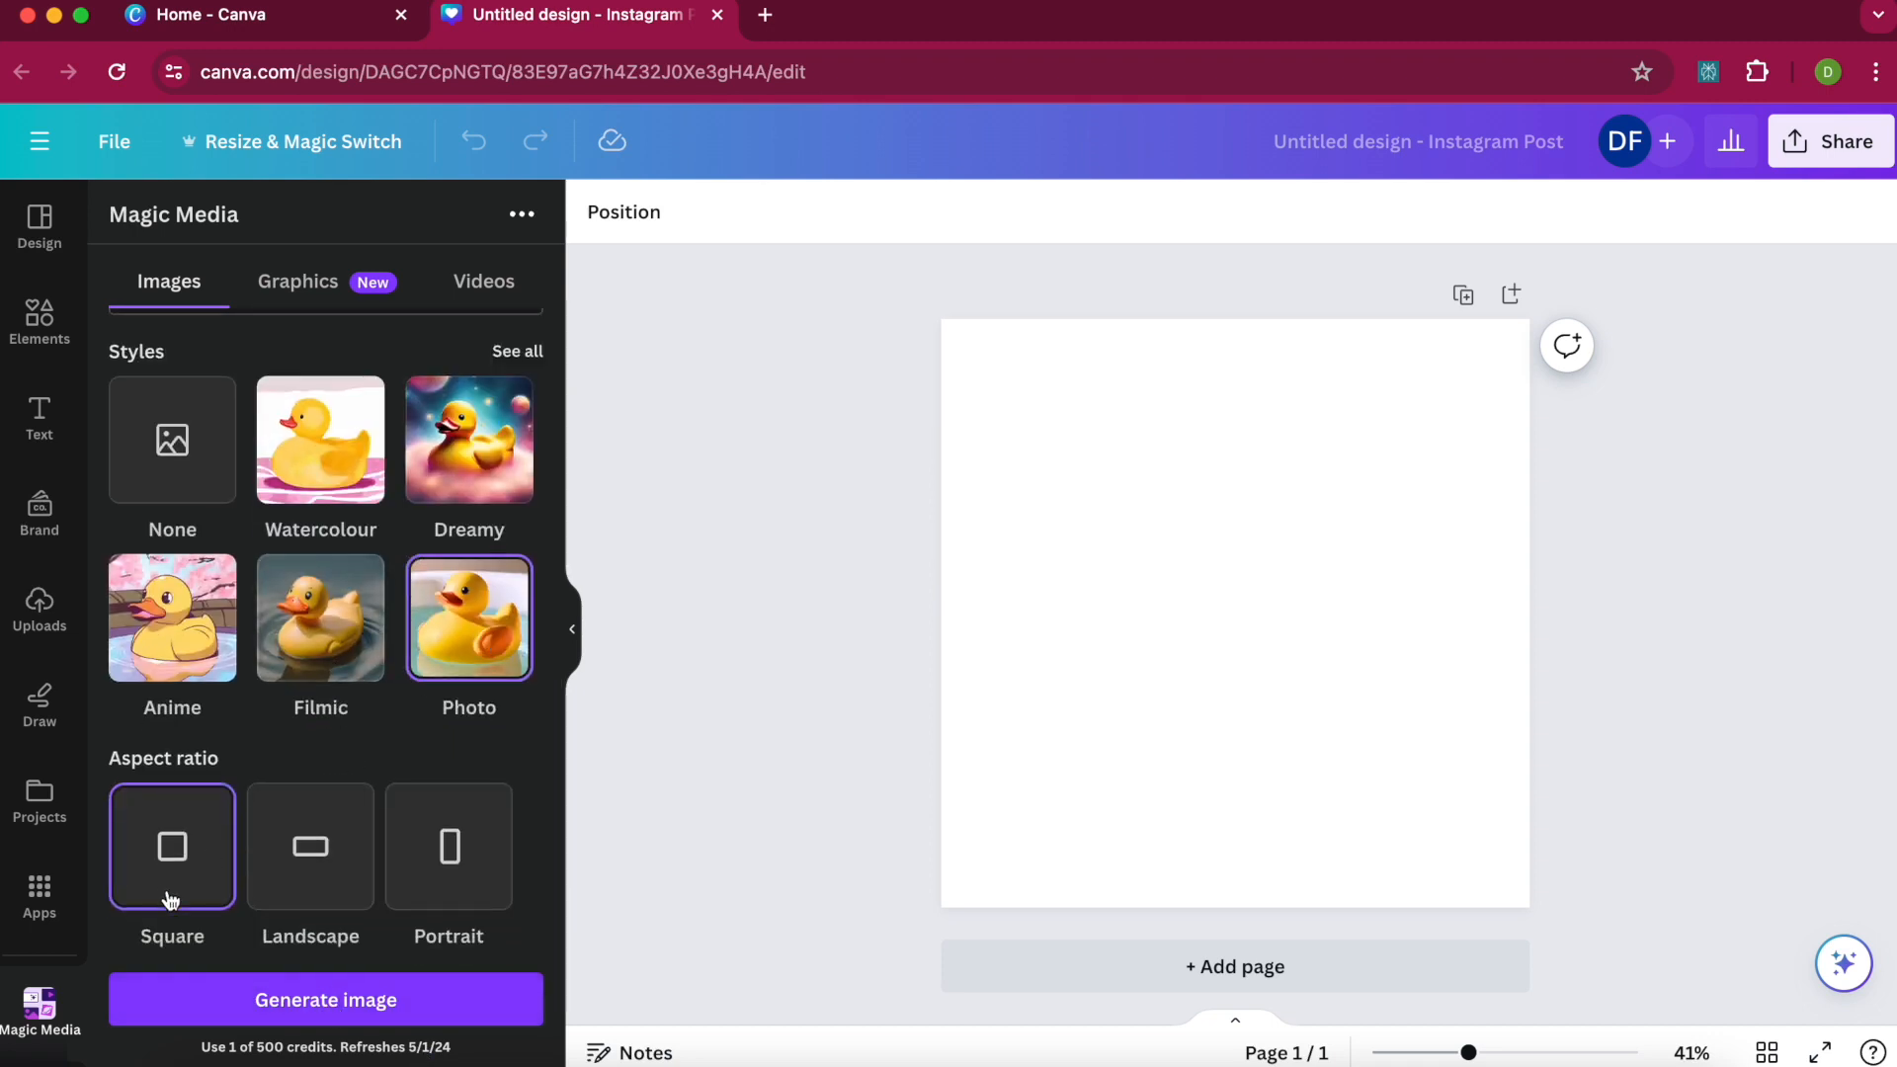
left_click(324, 999)
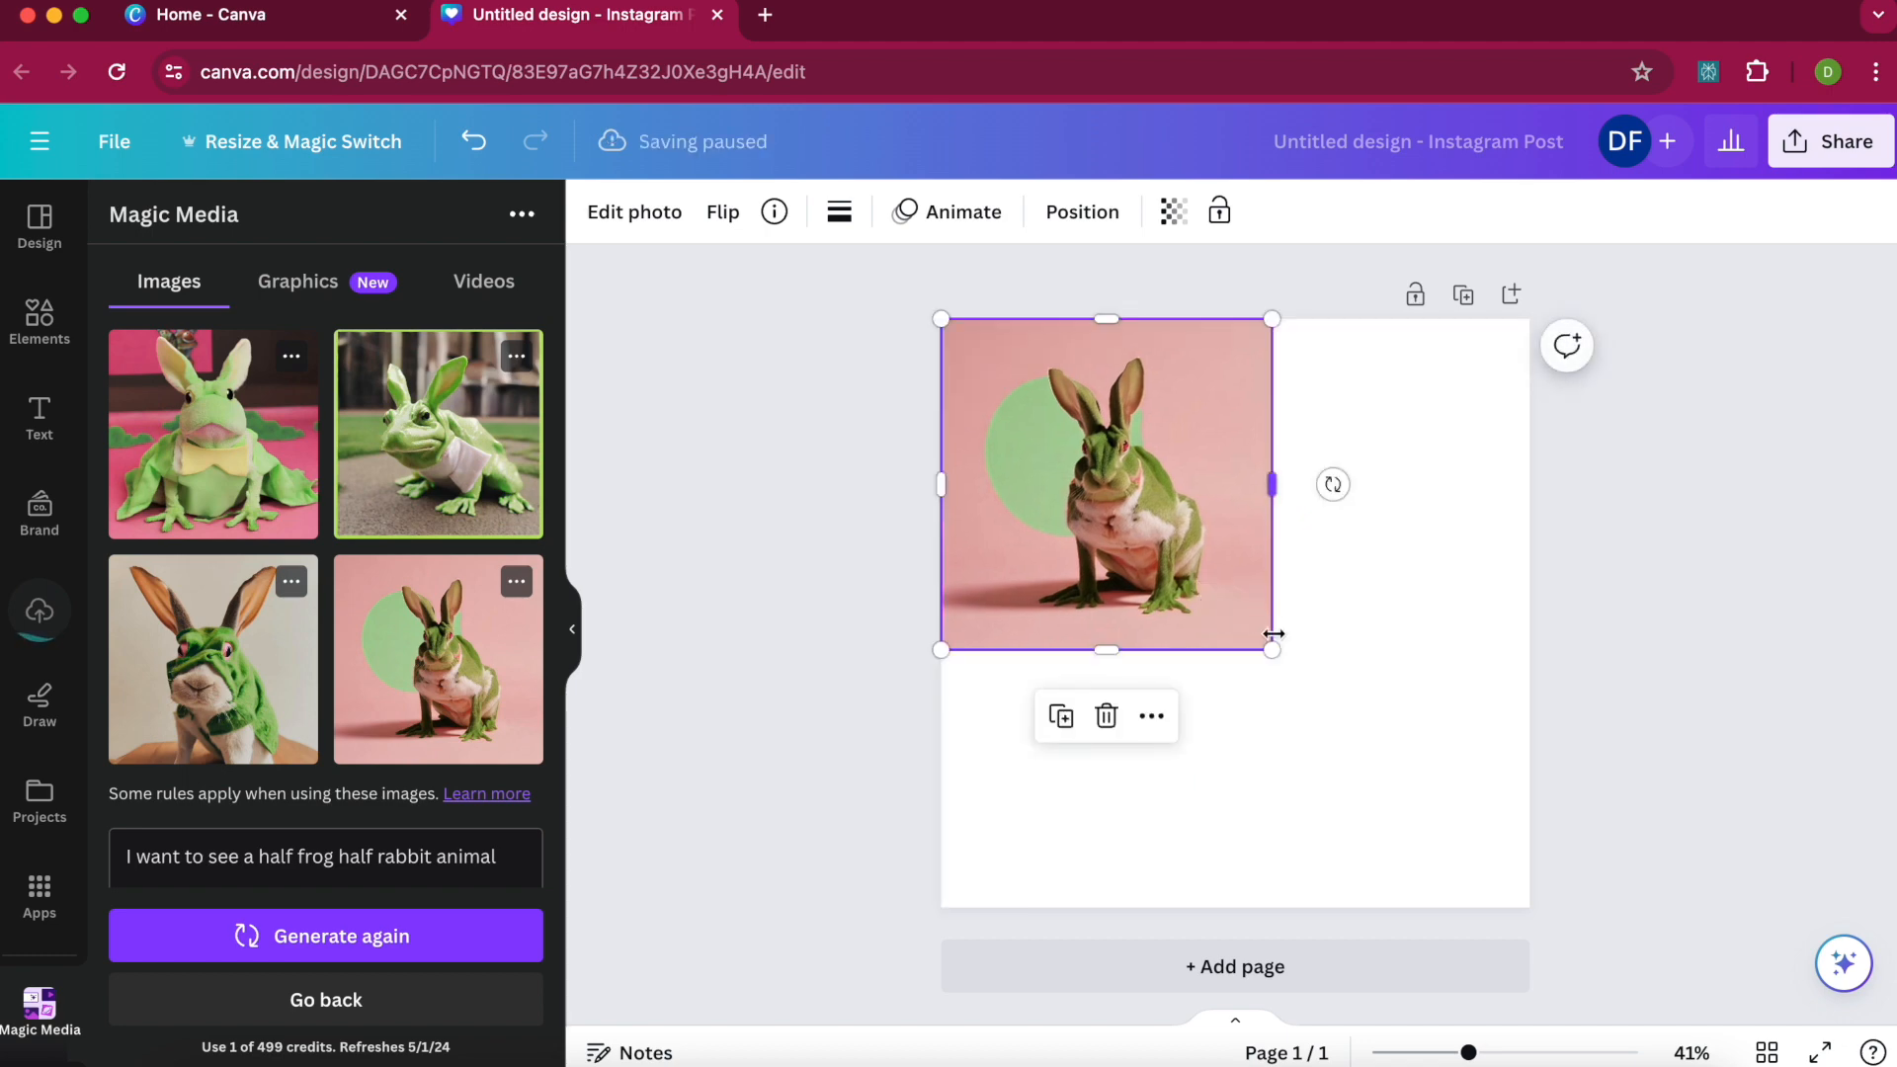
Shrink the placed frog-rabbit image to a small square near the top-left.
left_click_drag(1270, 650, 1196, 573)
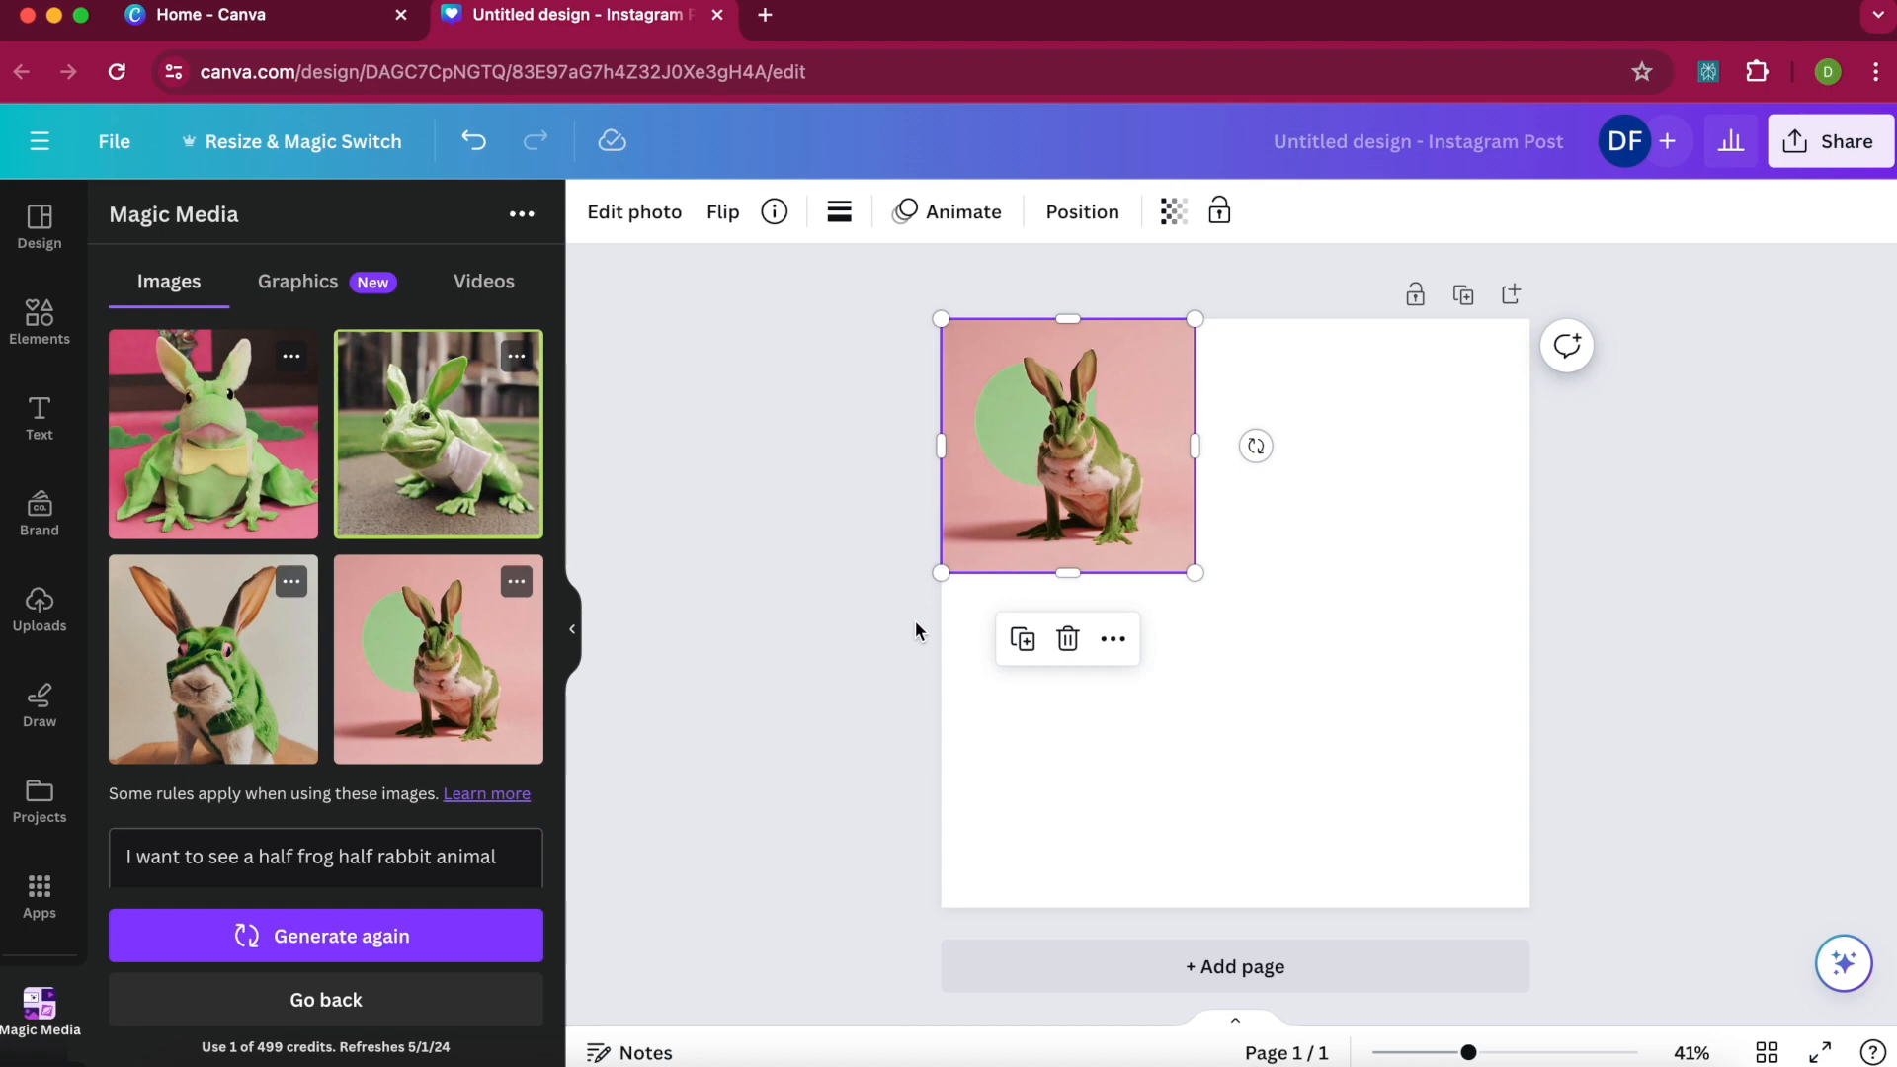
mouse_move(230, 632)
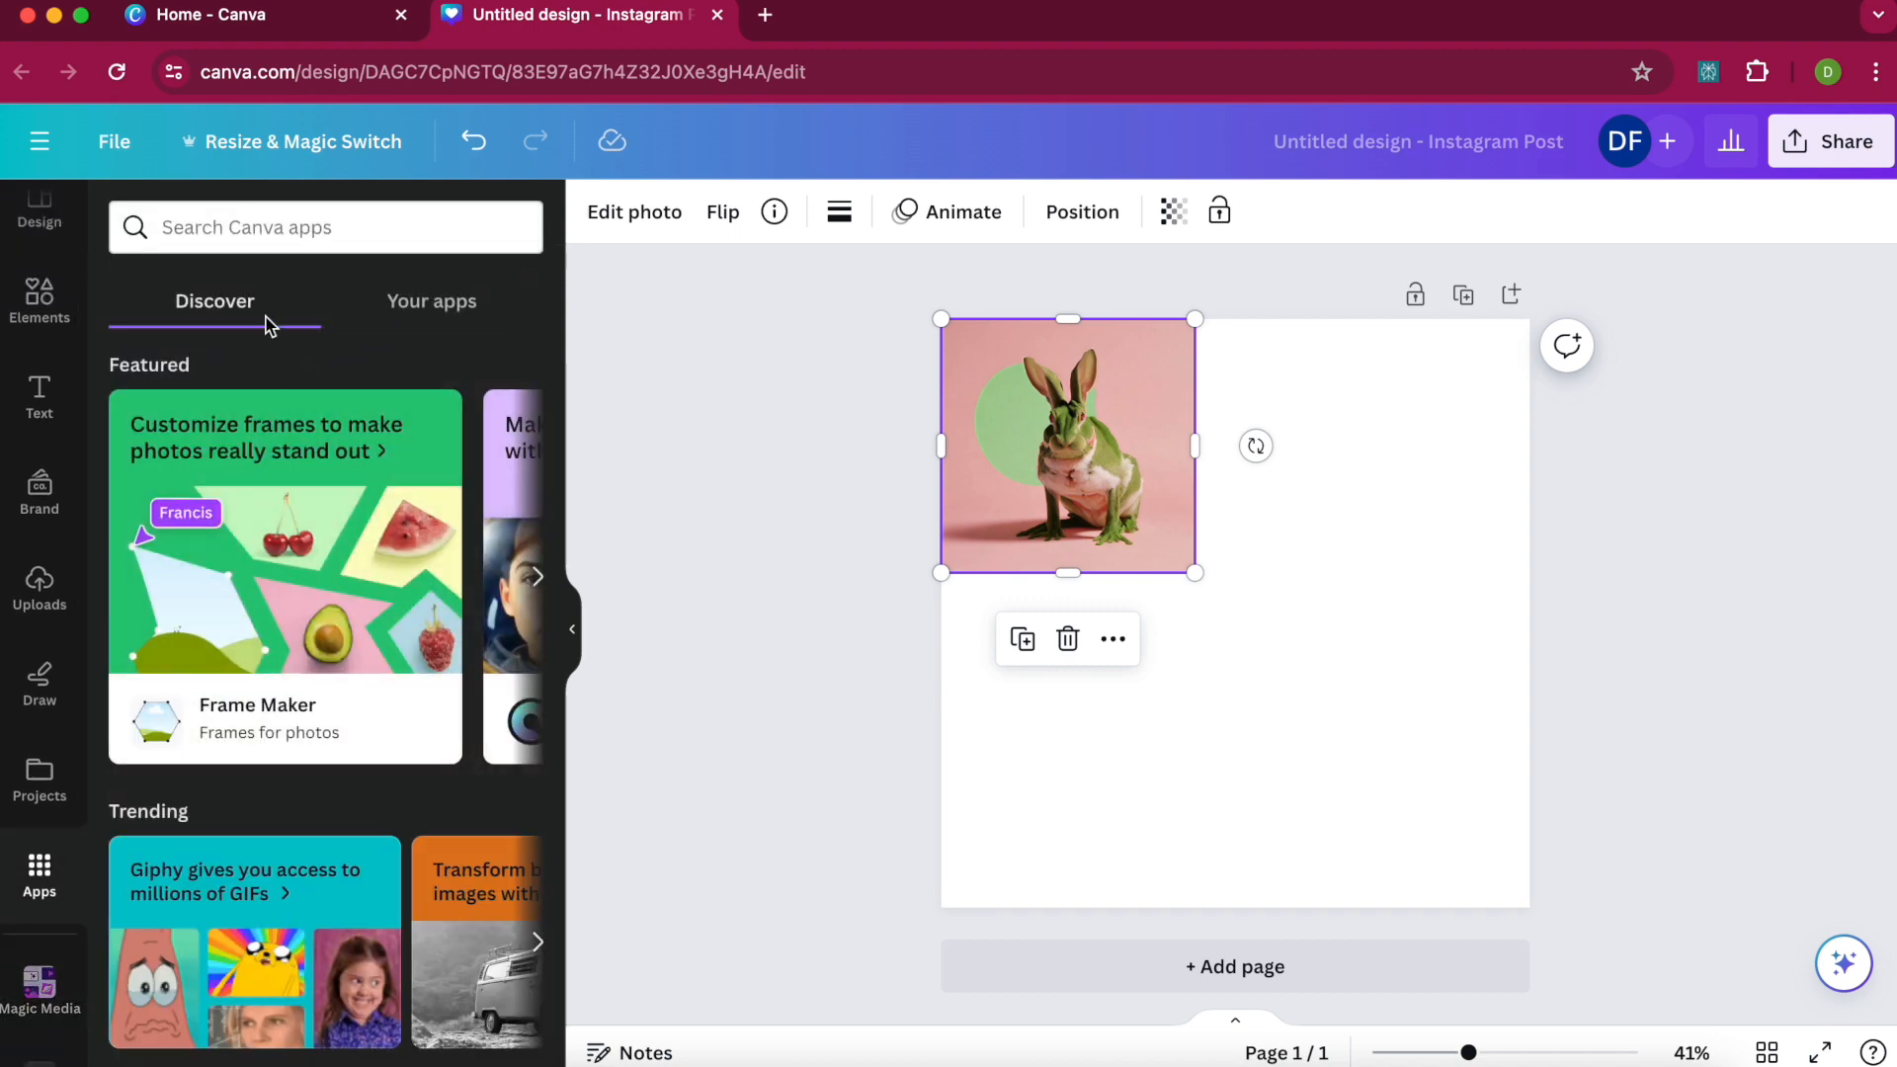
Find the DALL·E app and describe 'a photograph of a half rabbit half frog animal'.
type("d")
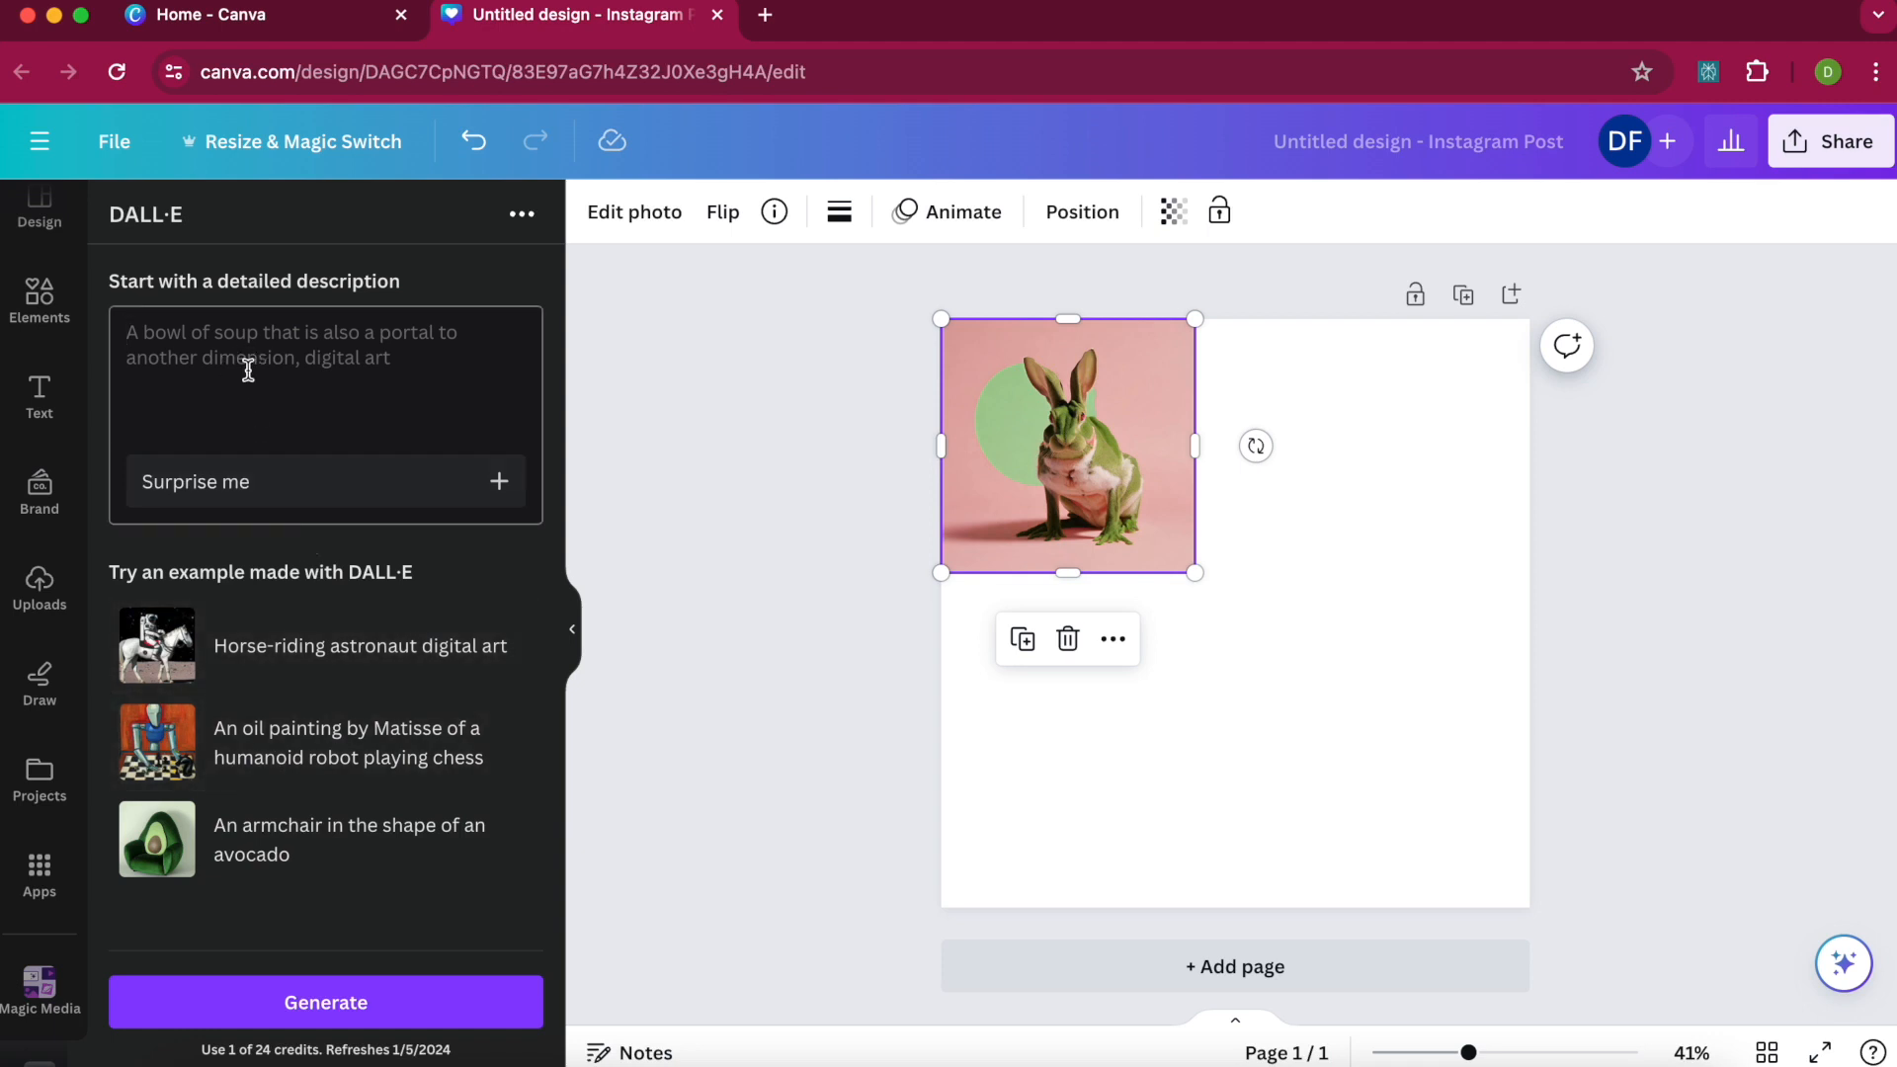
type("a half rabbit")
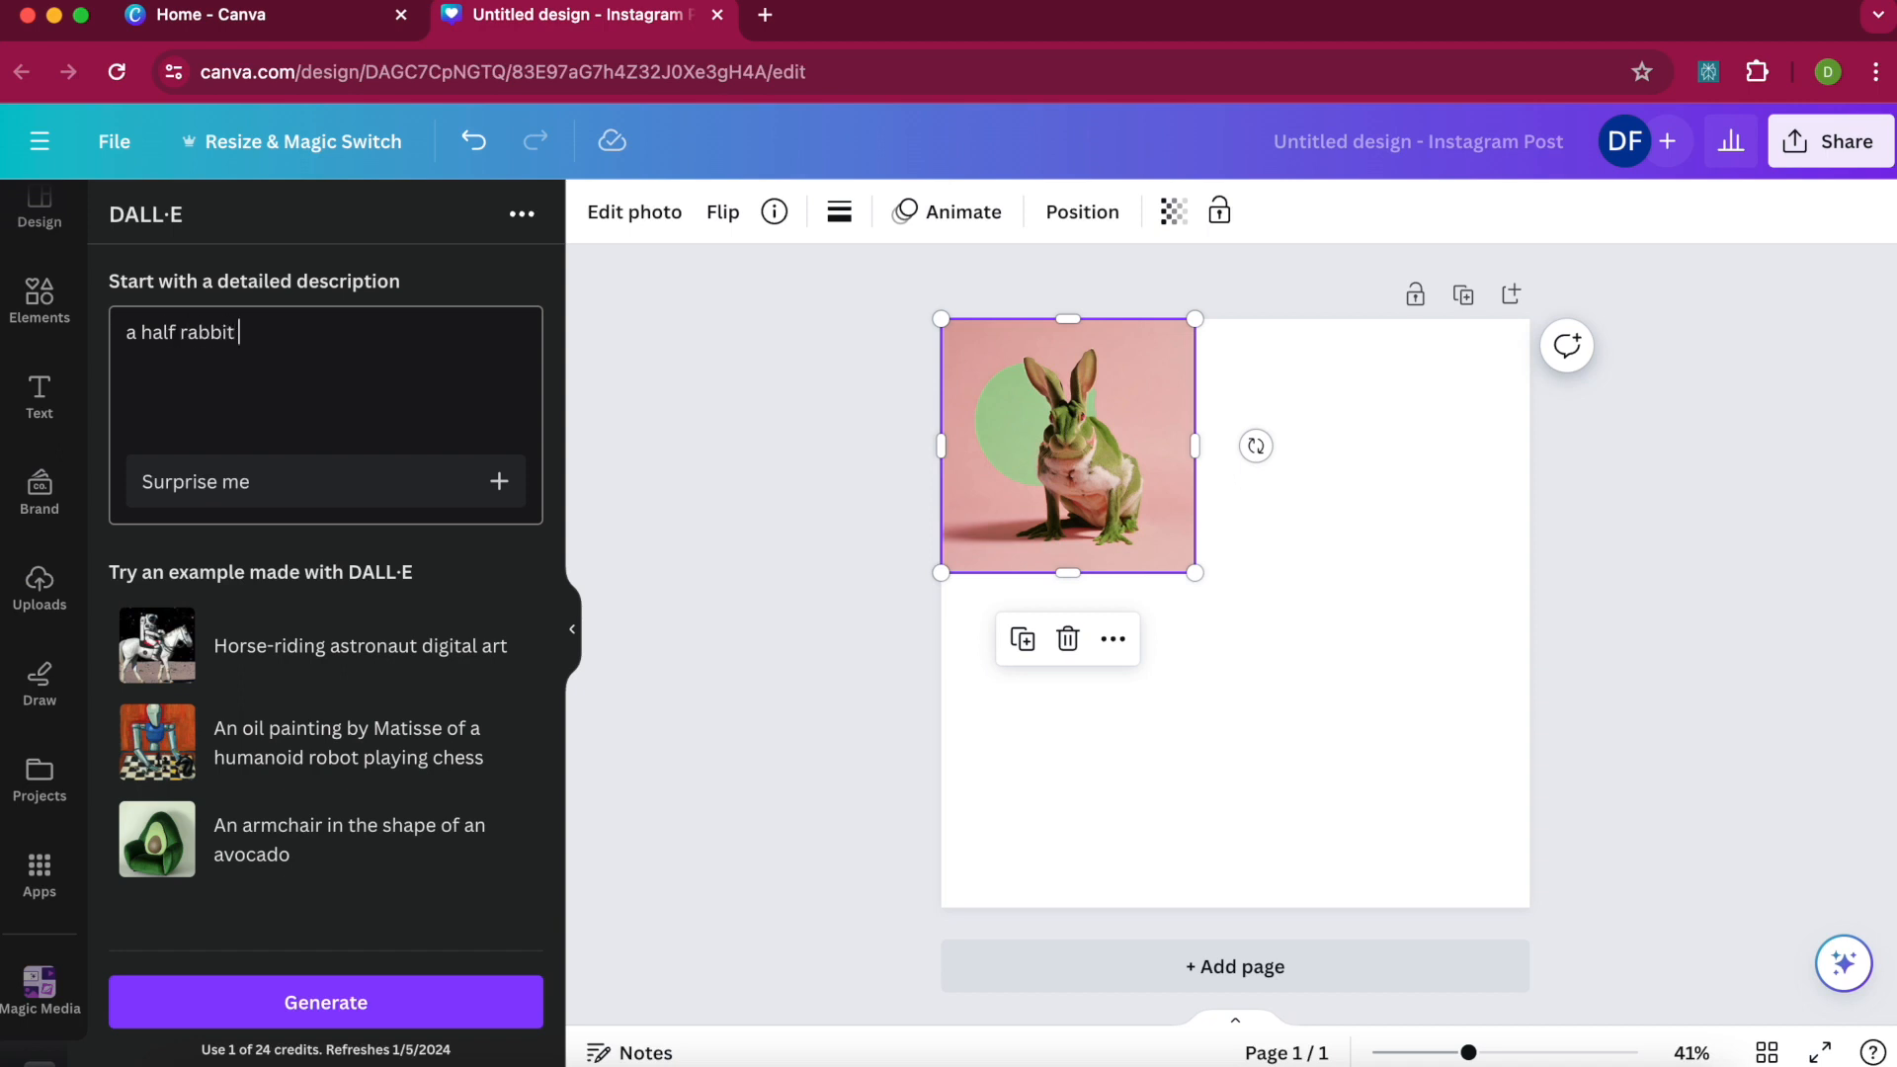
type("half frog animal")
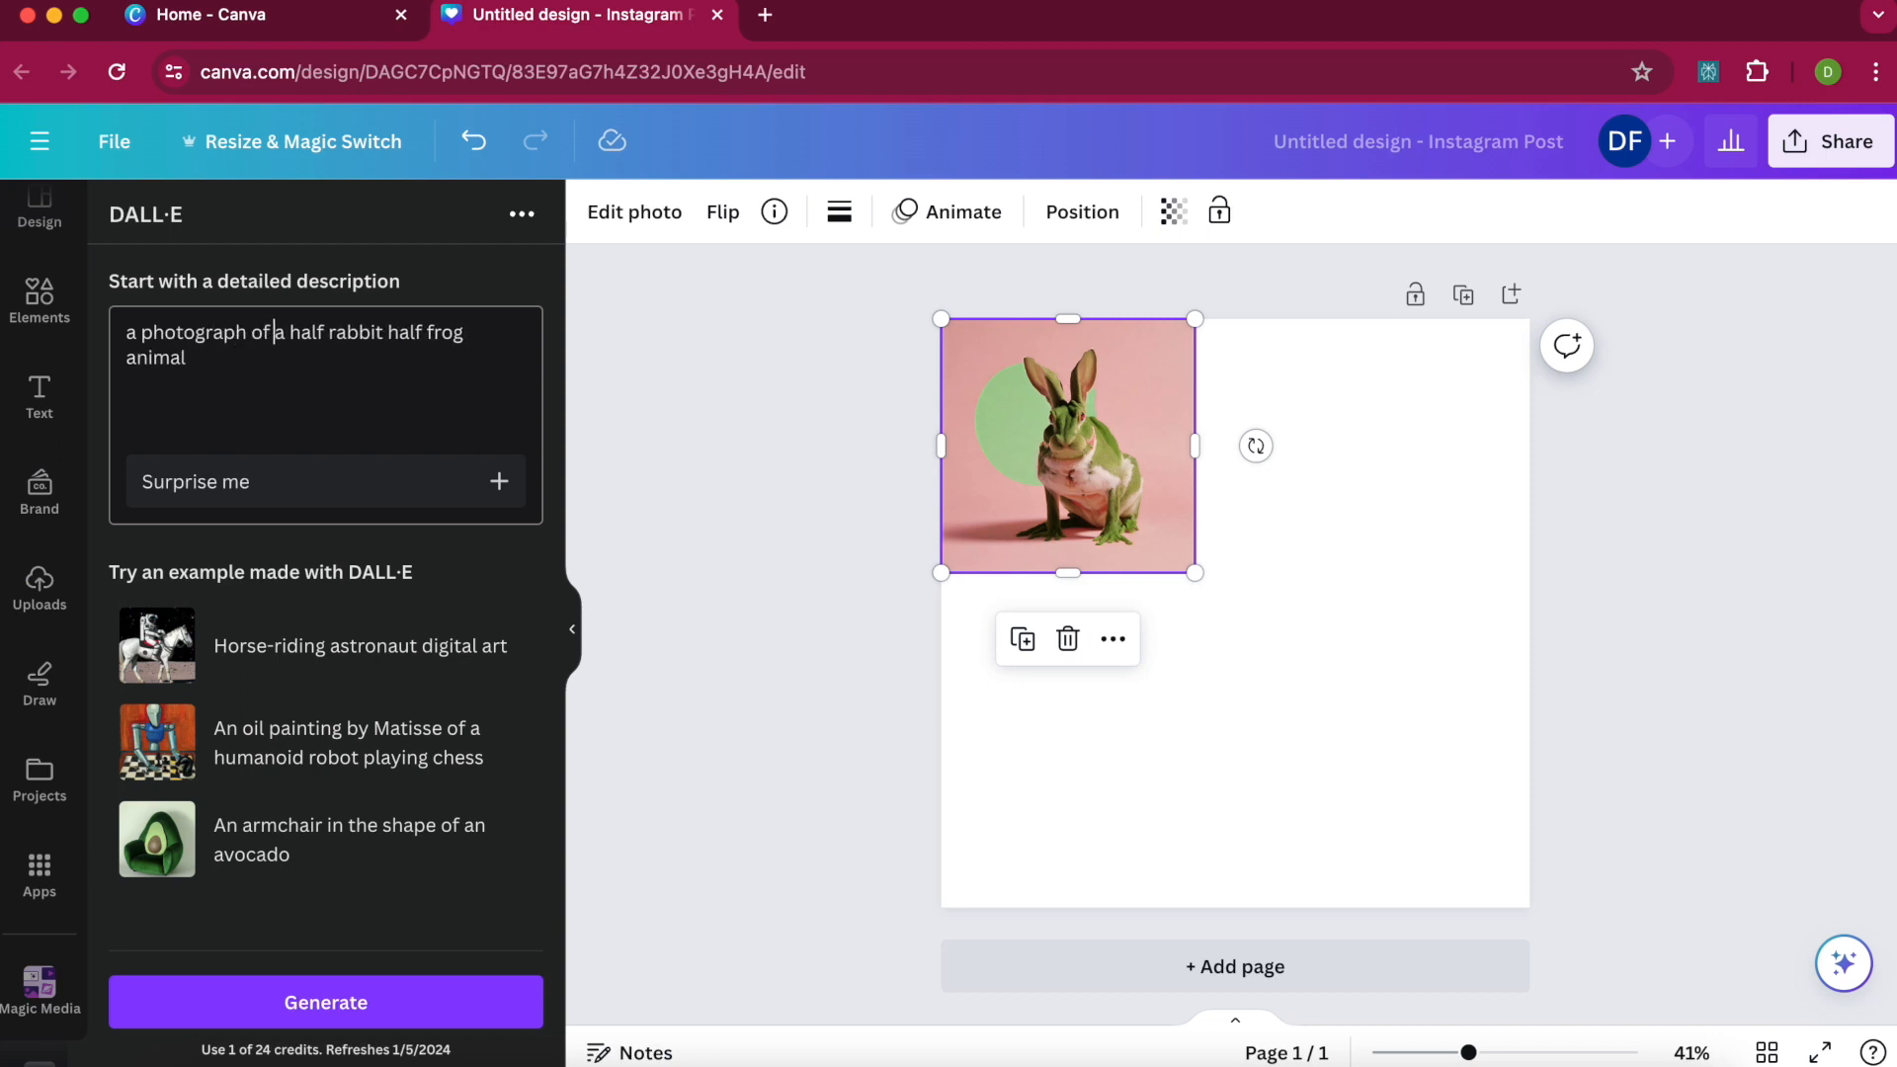
mouse_move(220, 454)
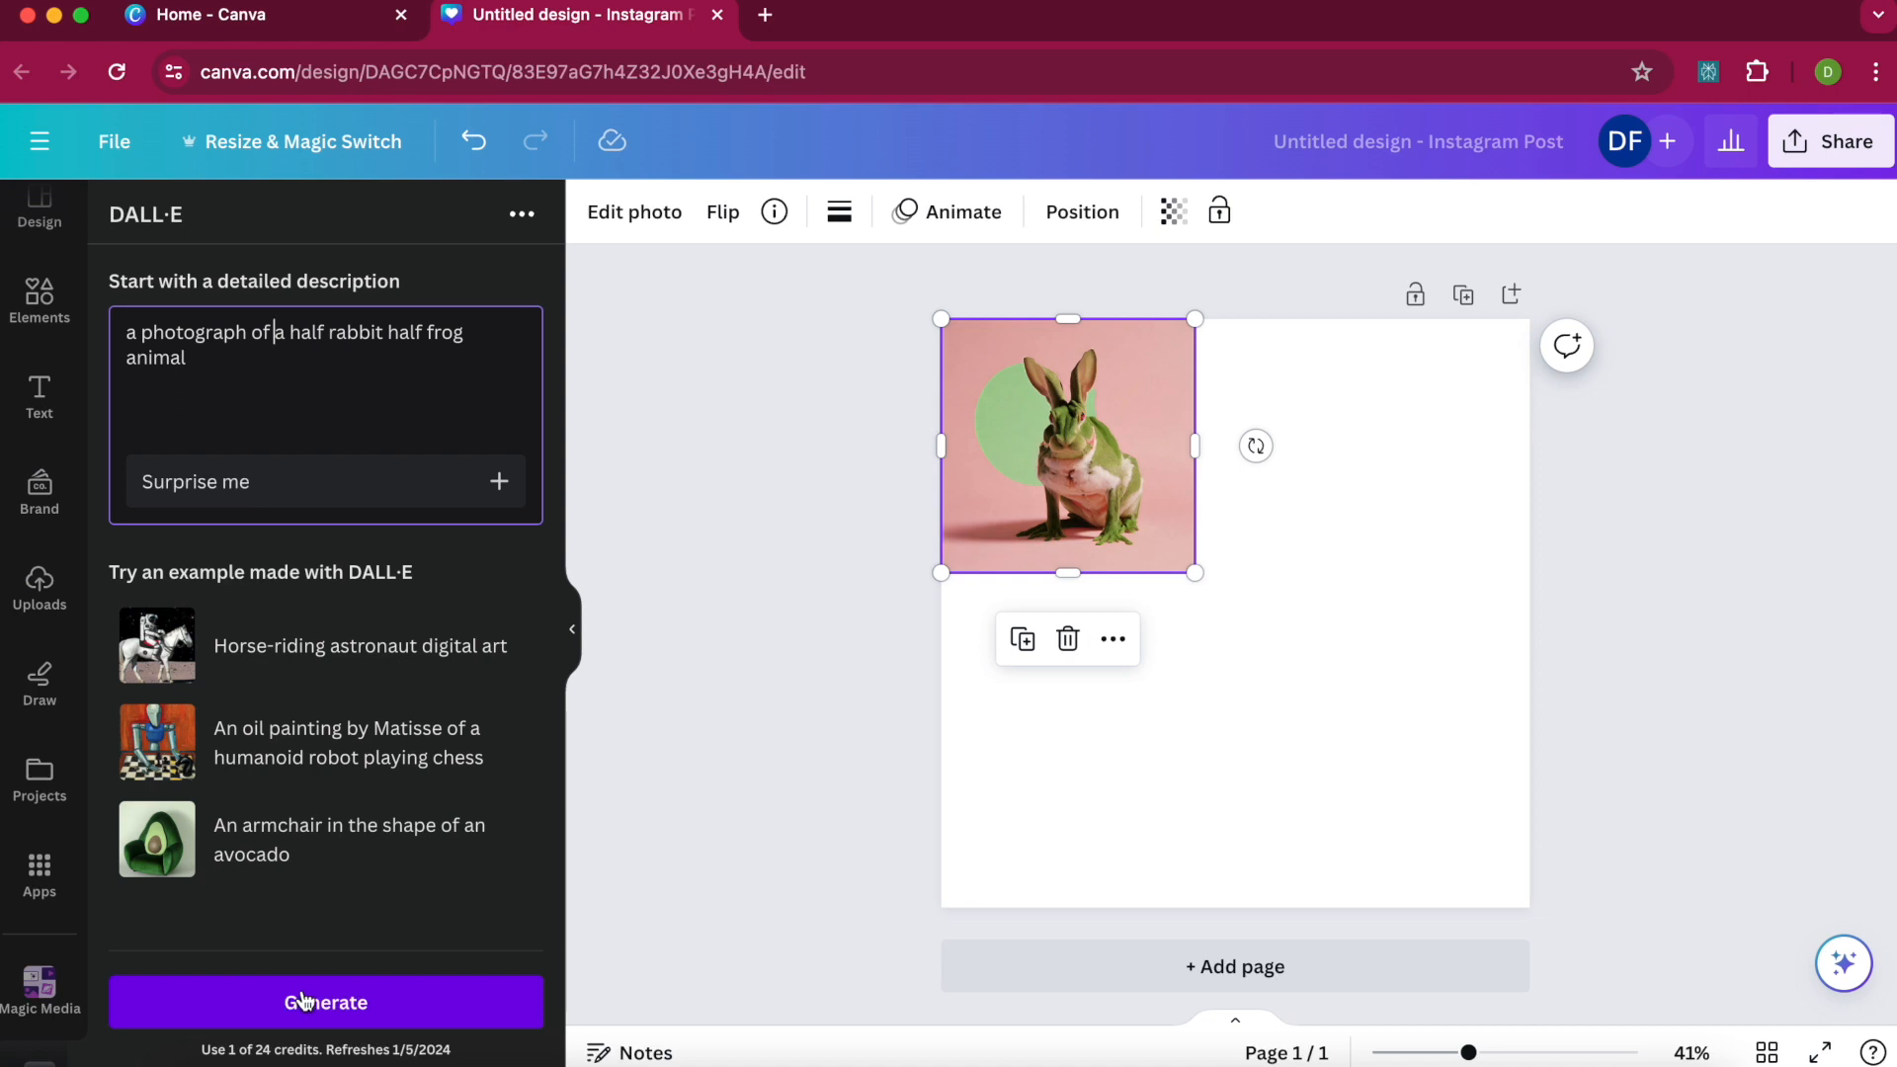
Generate the DALL·E images and add the toad photo to the lower-right of the post.
left_click(326, 1001)
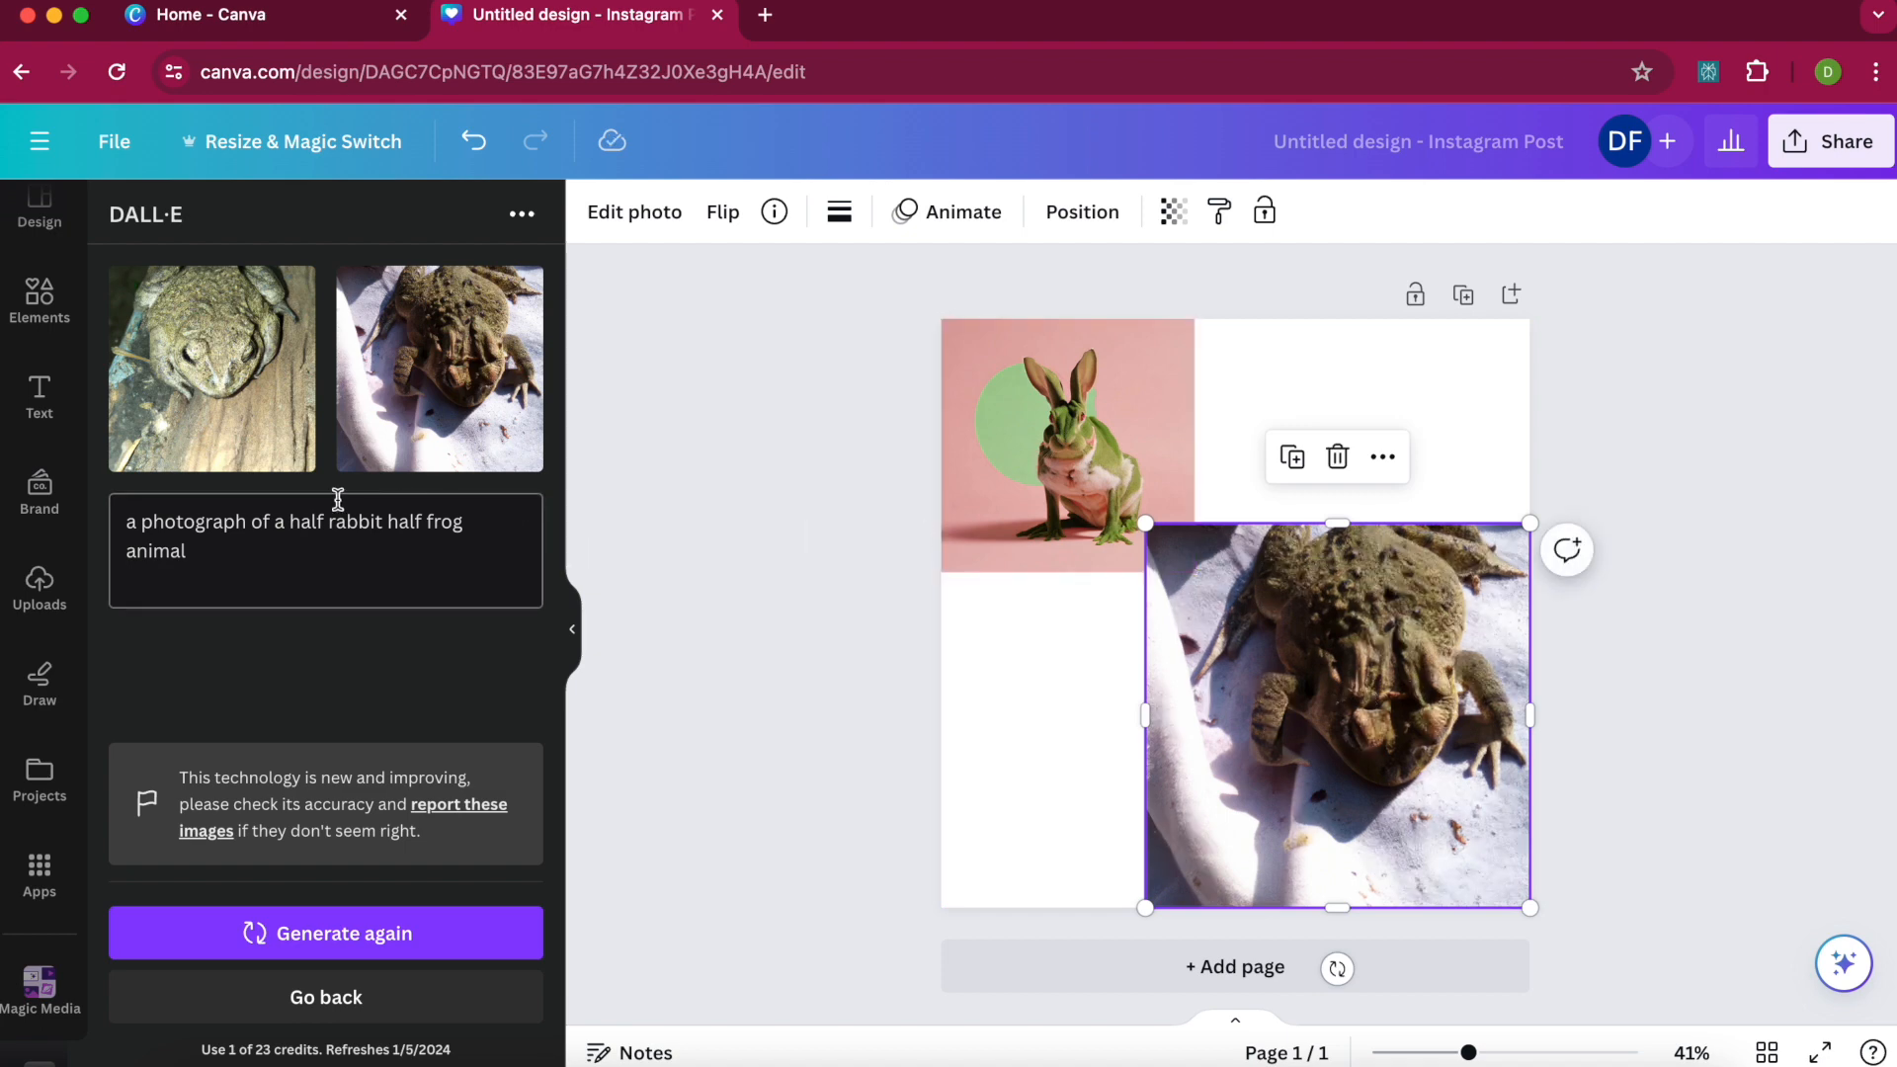
mouse_move(353, 821)
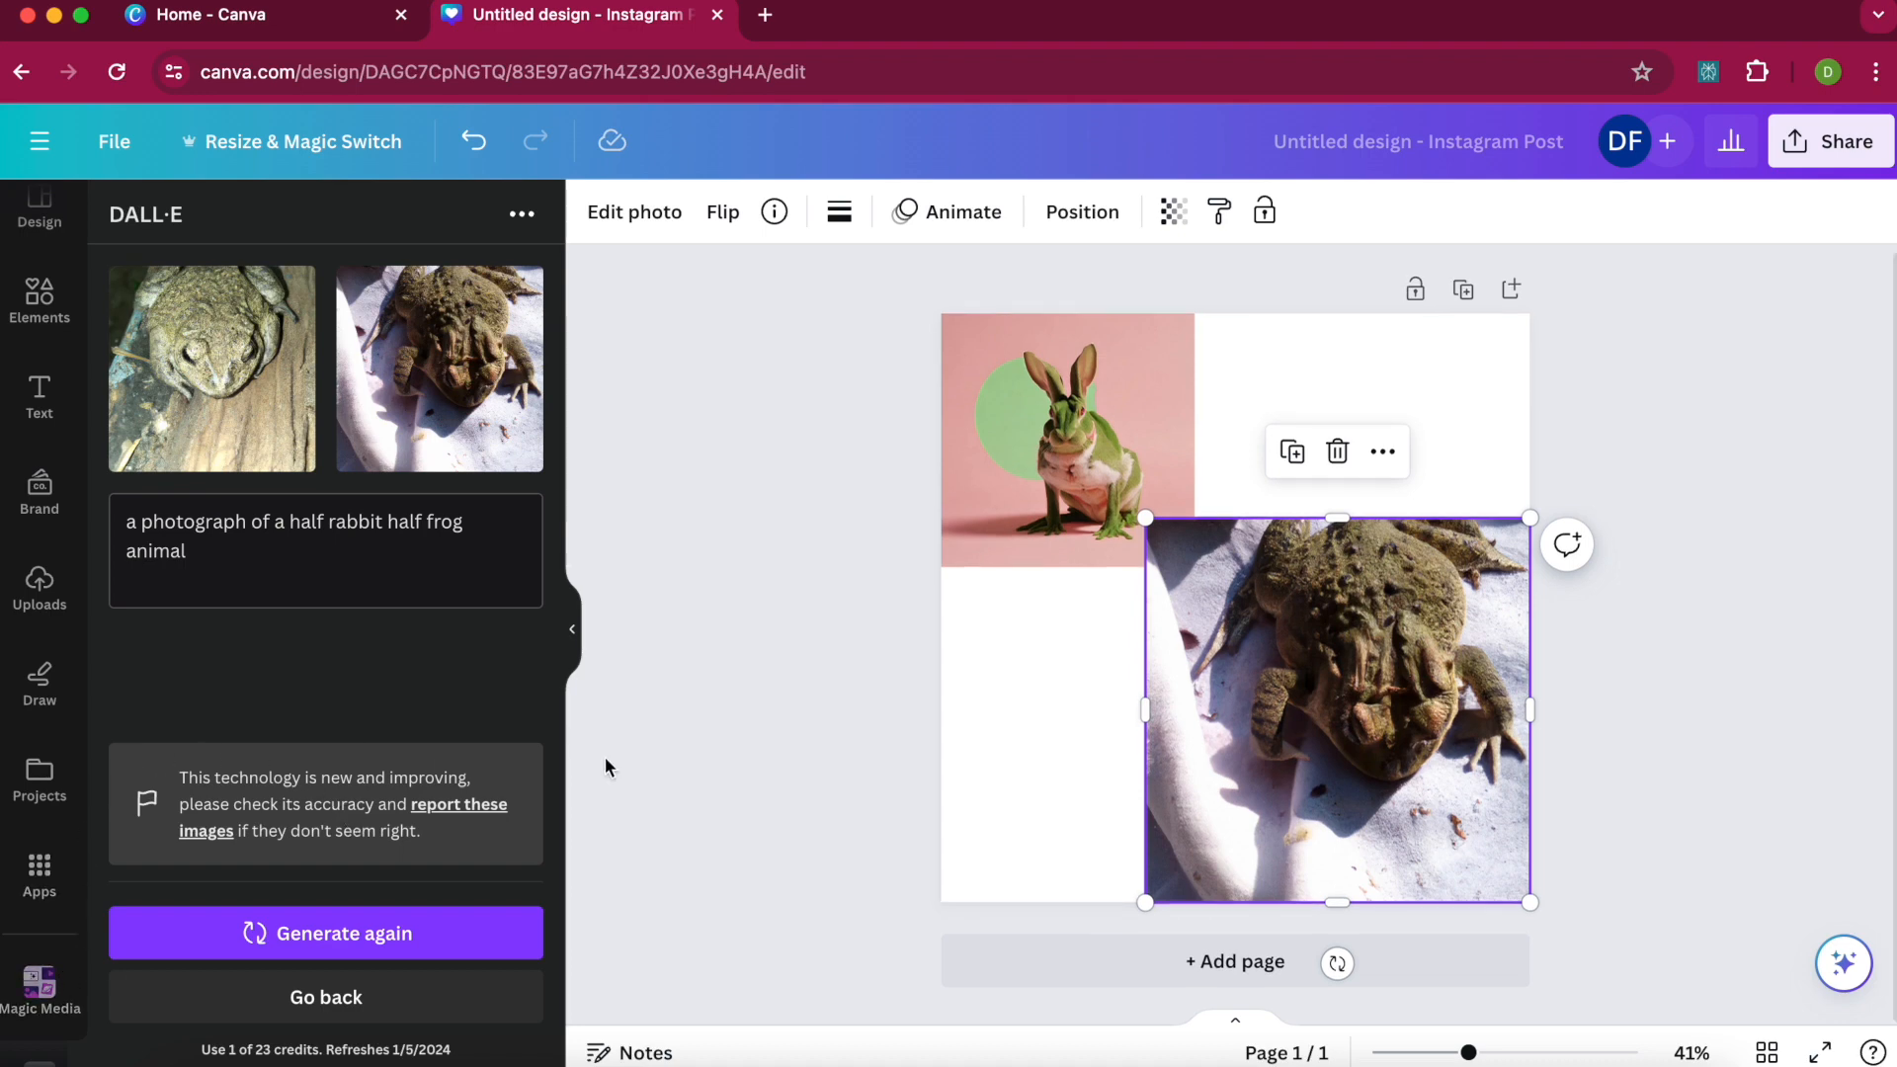
Revisit the Magic Media frog-rabbit results, then return to an empty DALL·E description form.
scroll("down", 3)
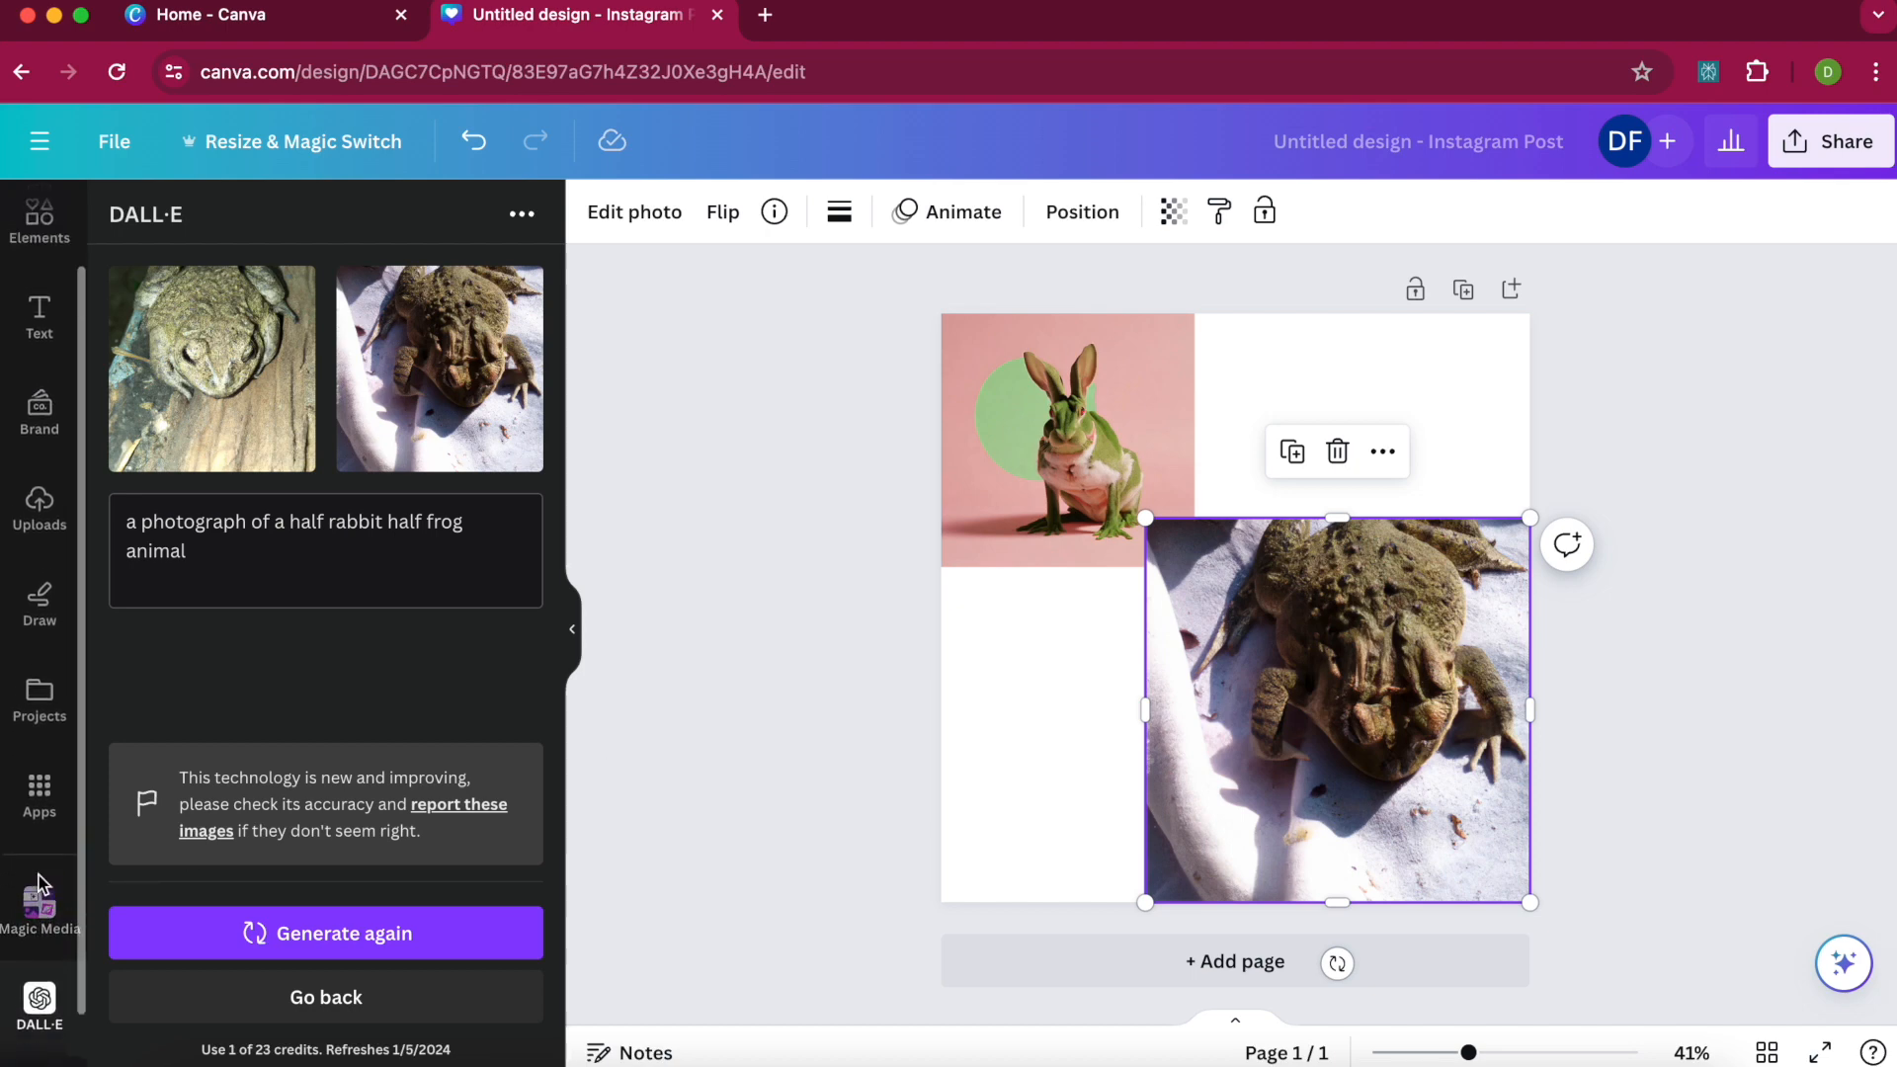
left_click(39, 885)
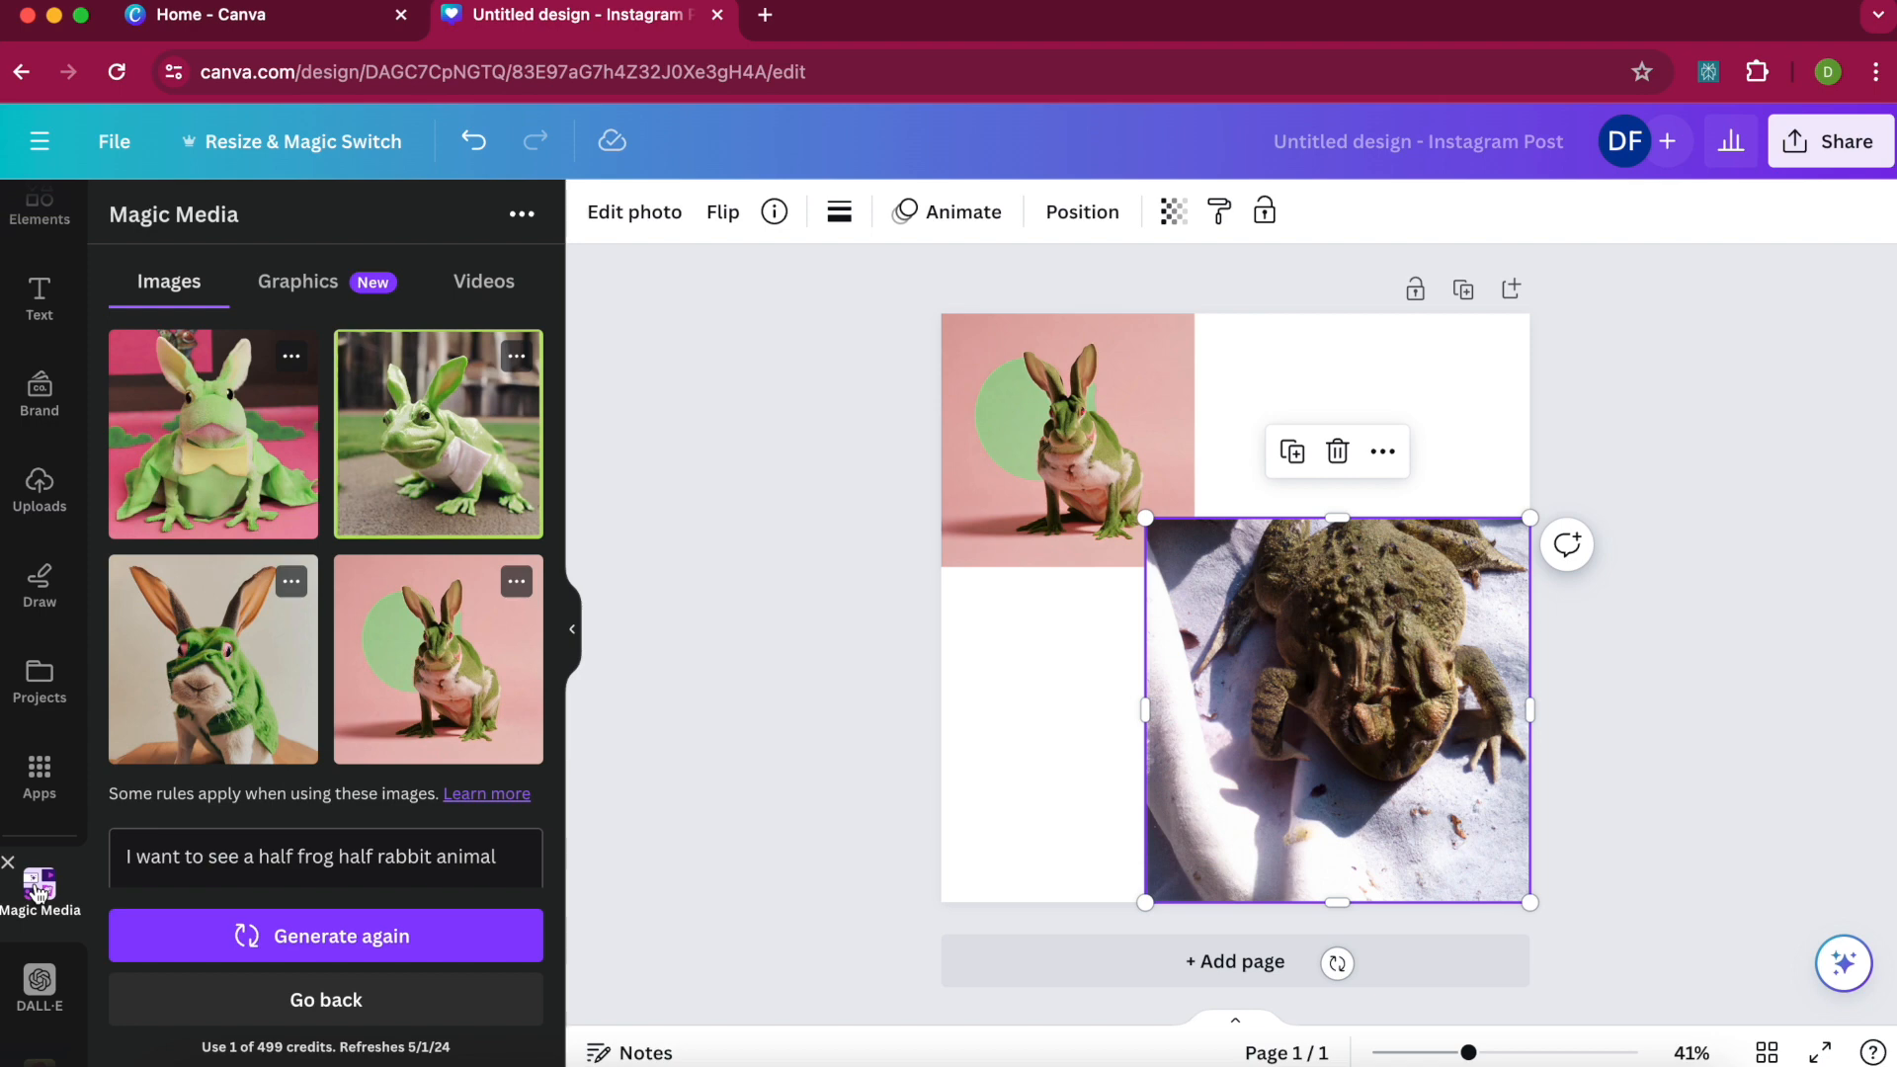
left_click(39, 984)
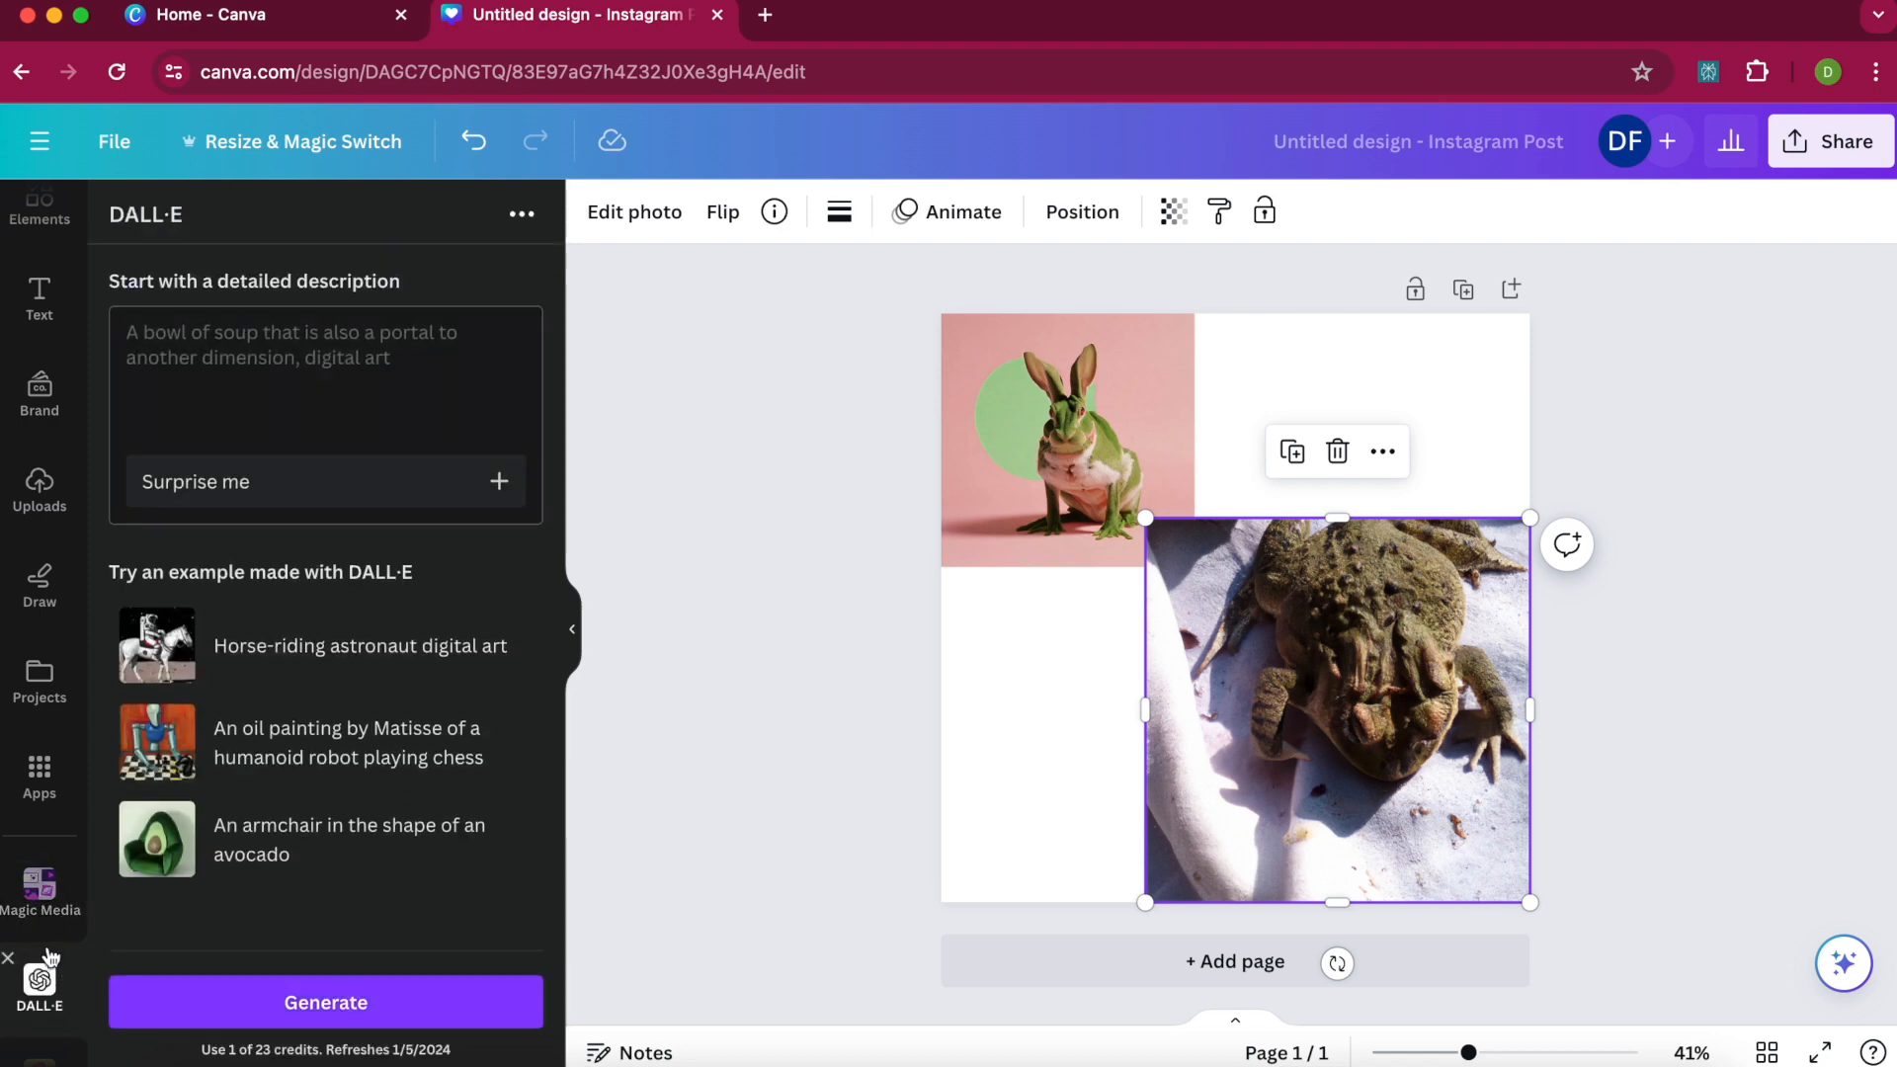
mouse_move(70, 988)
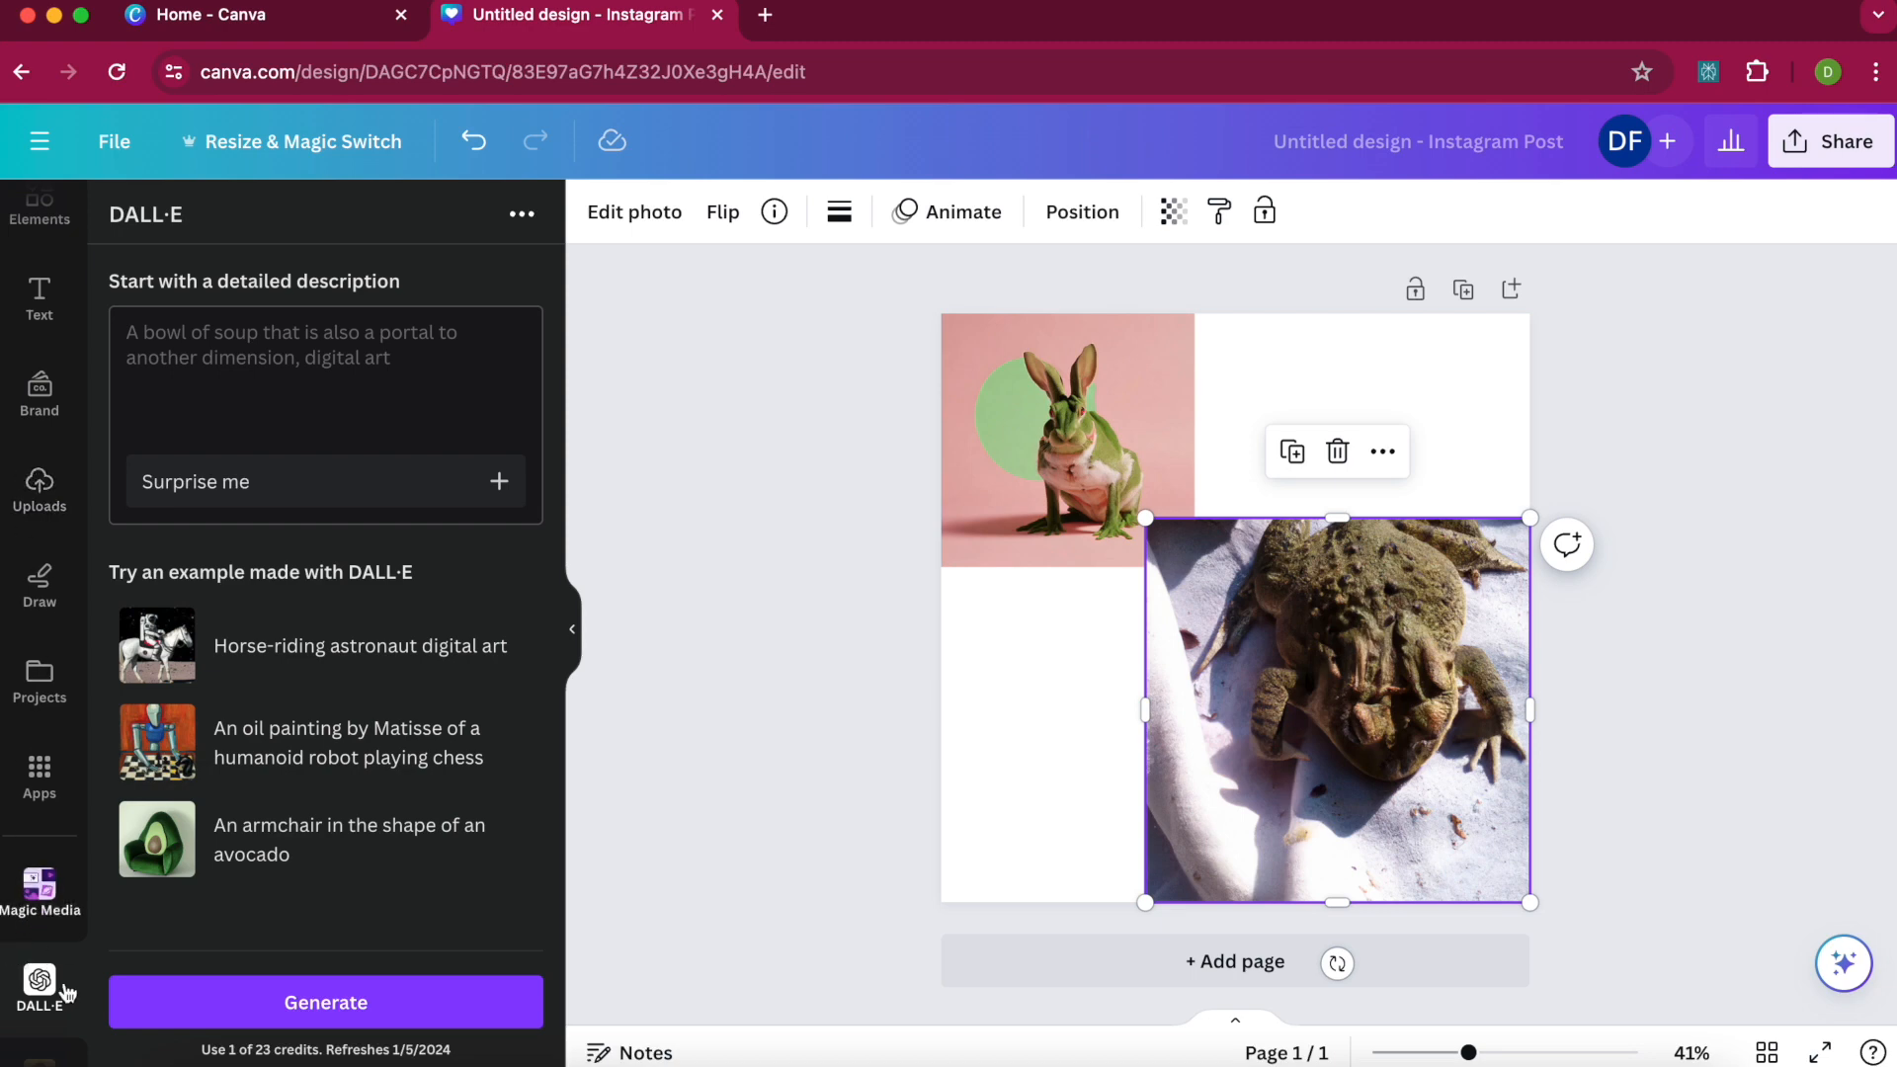